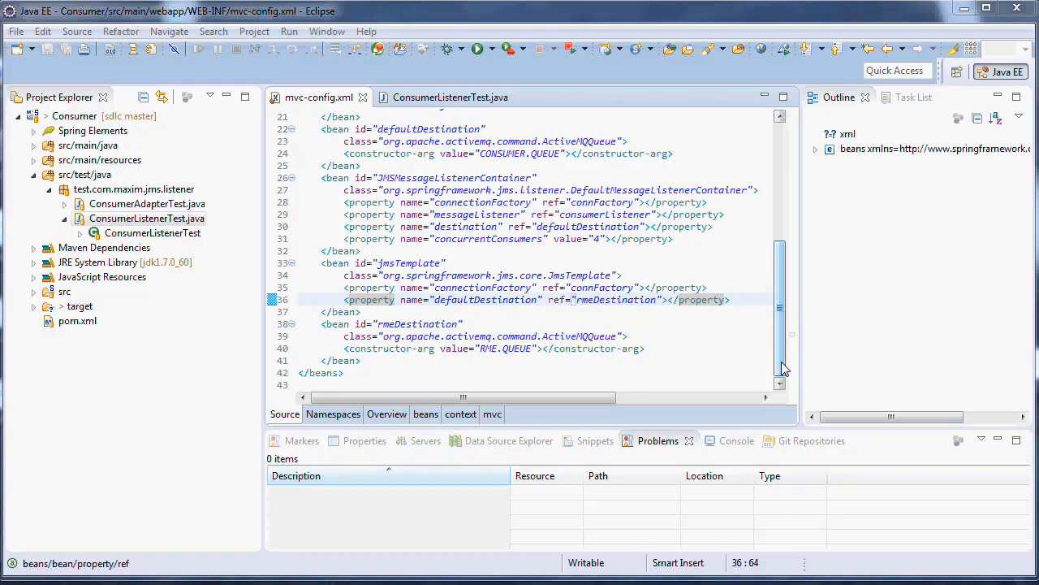
# - Copy all of mvc-config.xml and expand src/main/resources/spring to reveal application-config.xml
pyautogui.scroll(3)
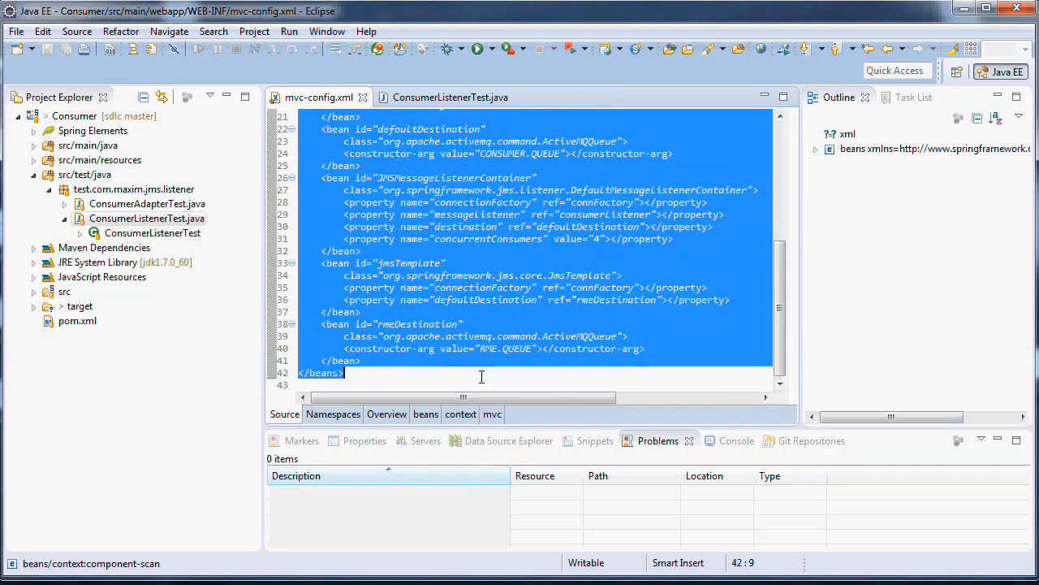
pyautogui.rightClick(481, 377)
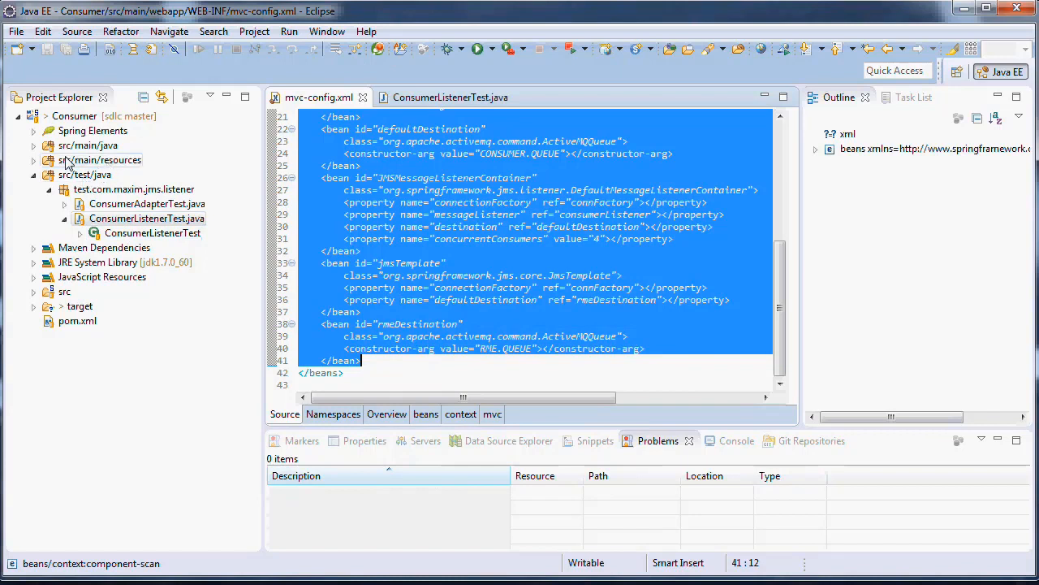
pyautogui.click(35, 161)
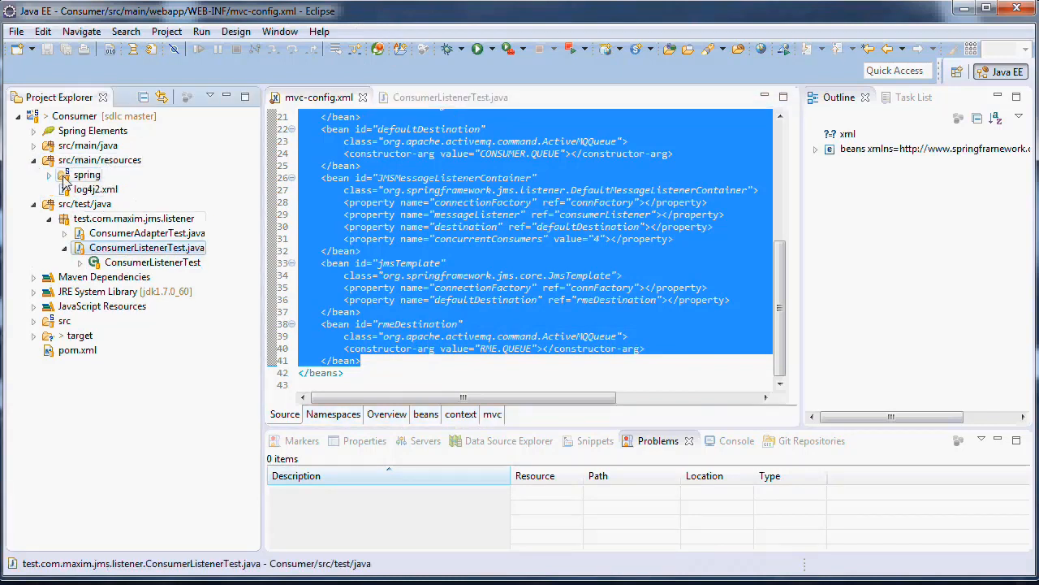
pyautogui.click(65, 175)
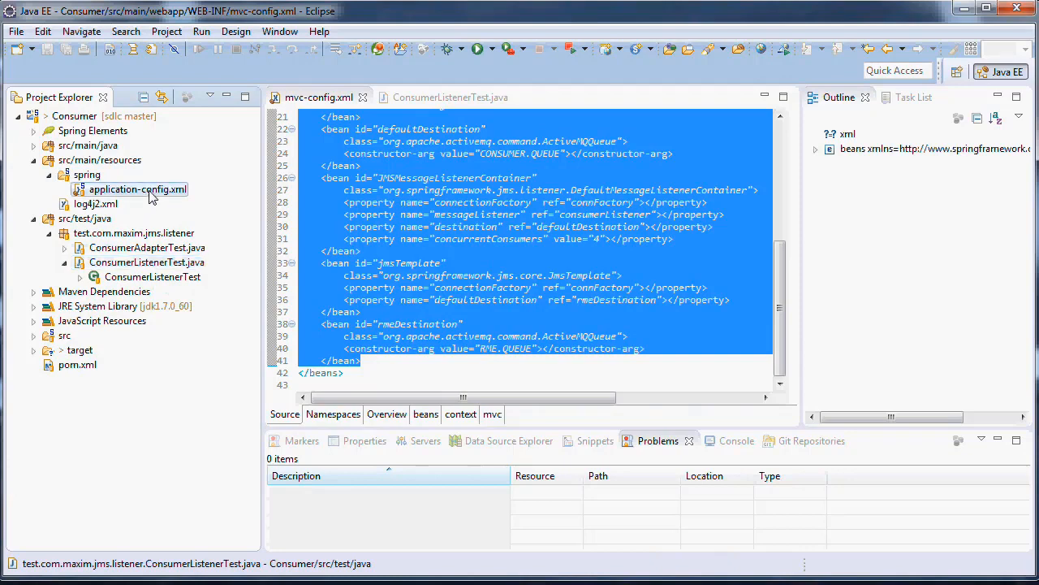
# - Paste the copied bean definitions over the commented component-scan block in application-config.xml
pyautogui.doubleClick(136, 188)
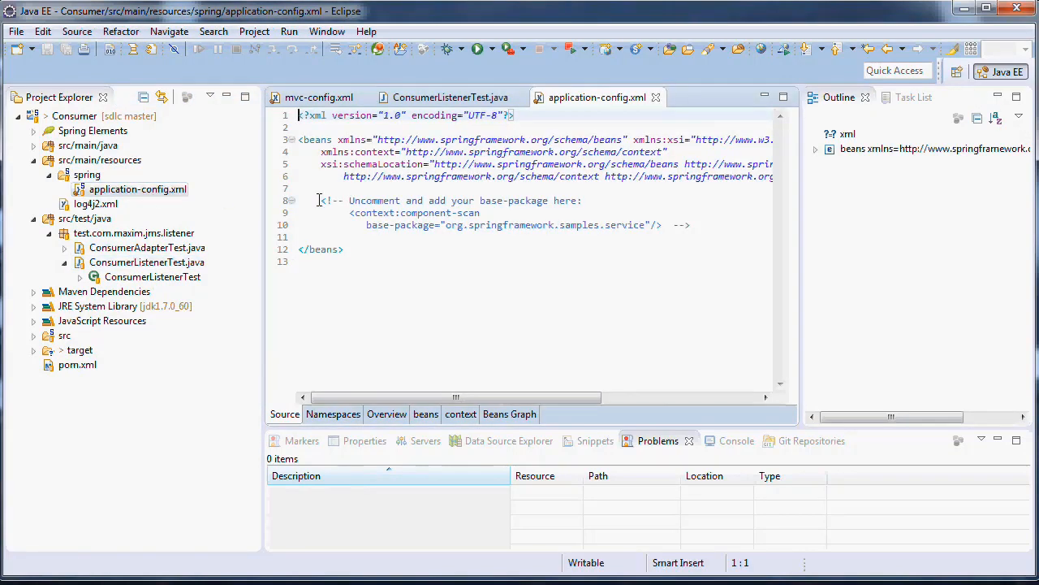
pyautogui.moveTo(322, 201); pyautogui.dragTo(322, 237)
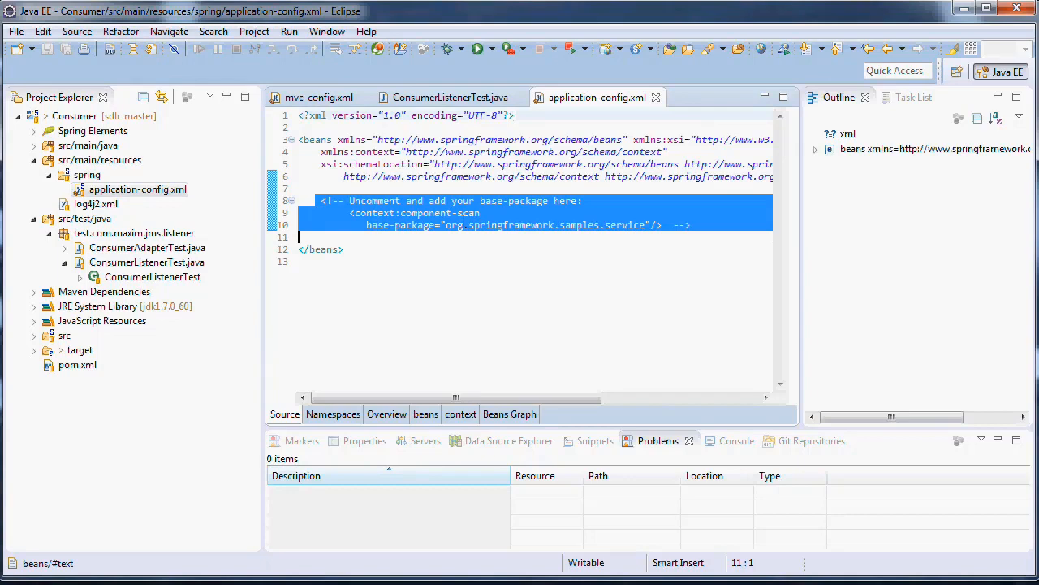
pyautogui.rightClick(487, 219)
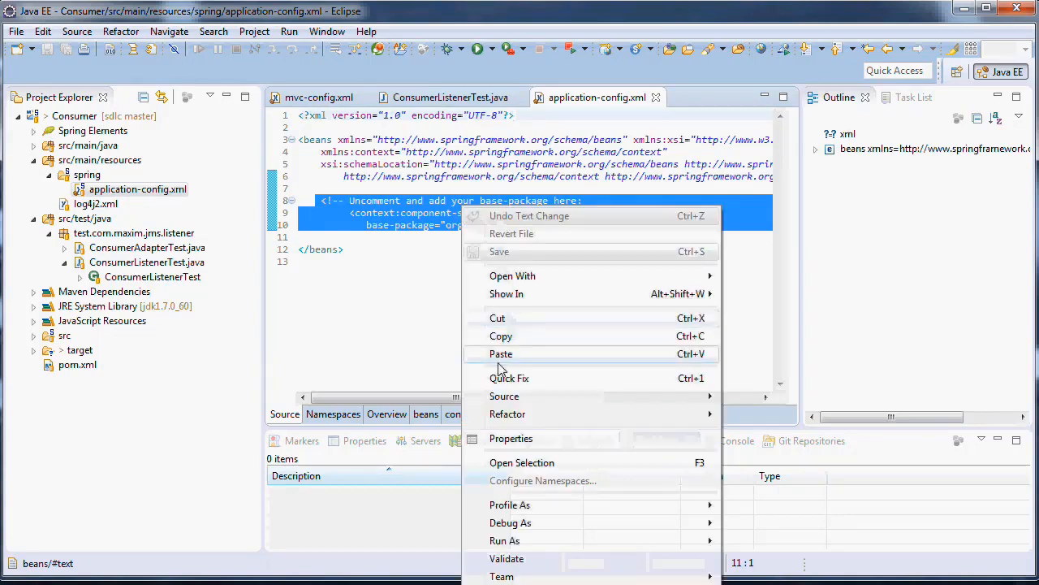
pyautogui.click(500, 354)
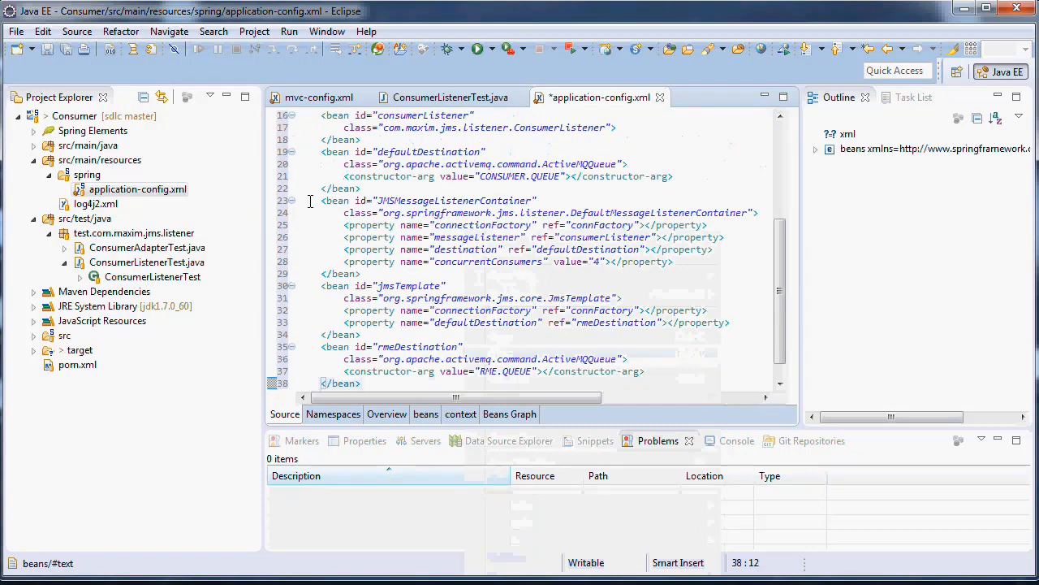
pyautogui.moveTo(485, 202)
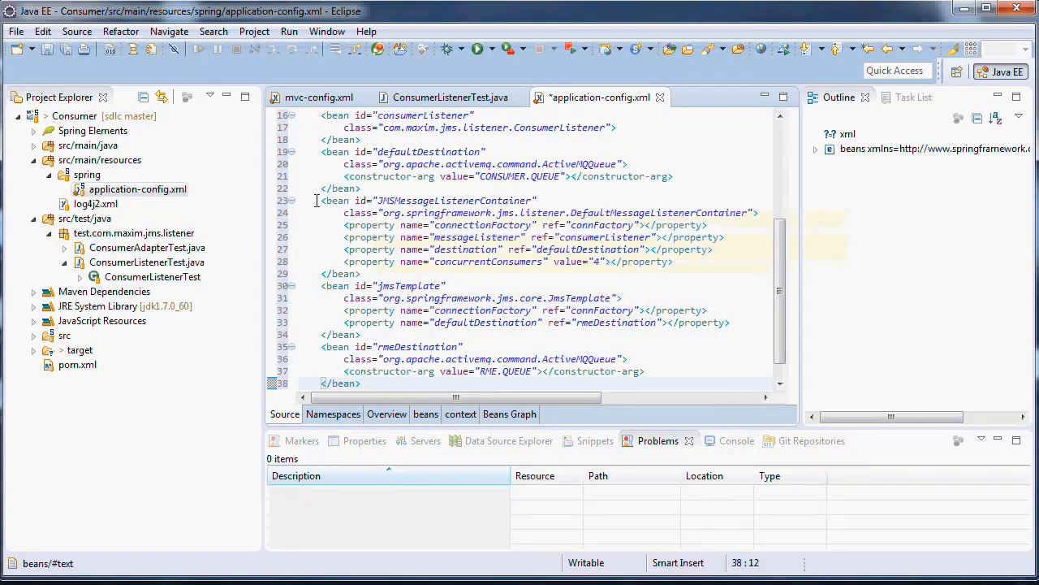
# - Delete the JMSMessageListenerContainer bean from application-config.xml and save the file
pyautogui.moveTo(322, 201); pyautogui.dragTo(360, 273)
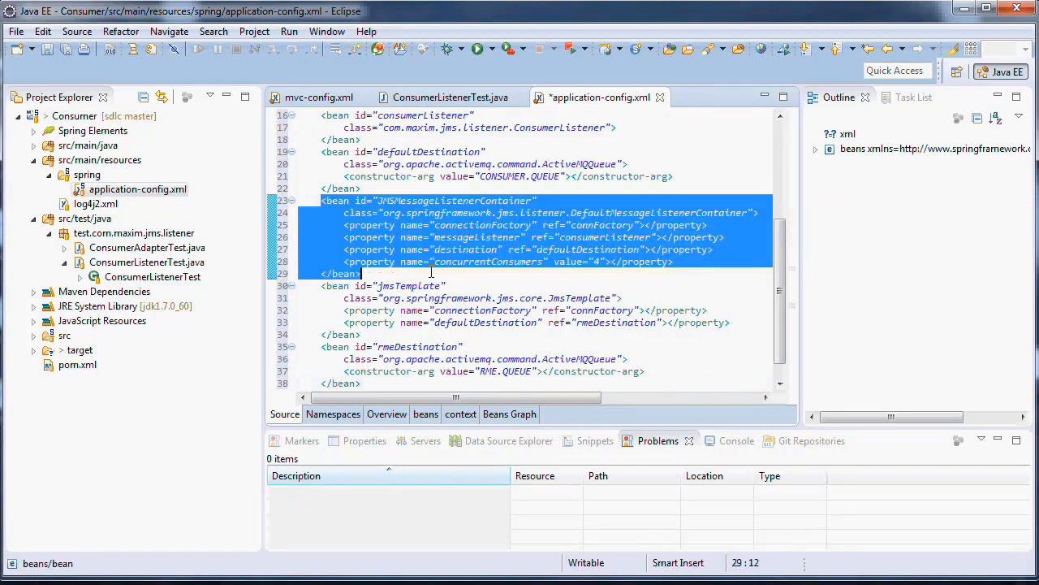
pyautogui.press('Delete')
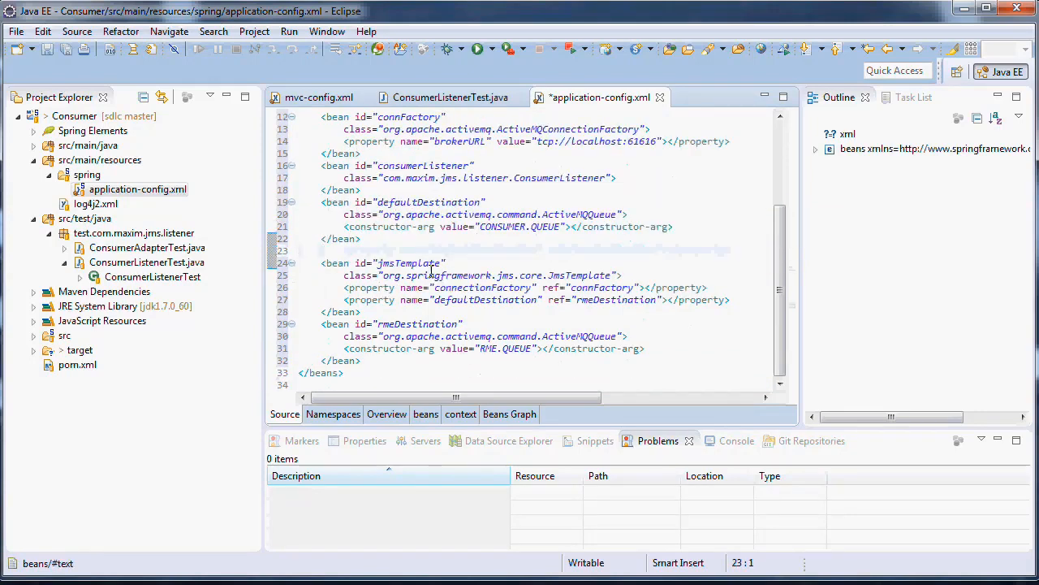
pyautogui.press('ctrl+s')
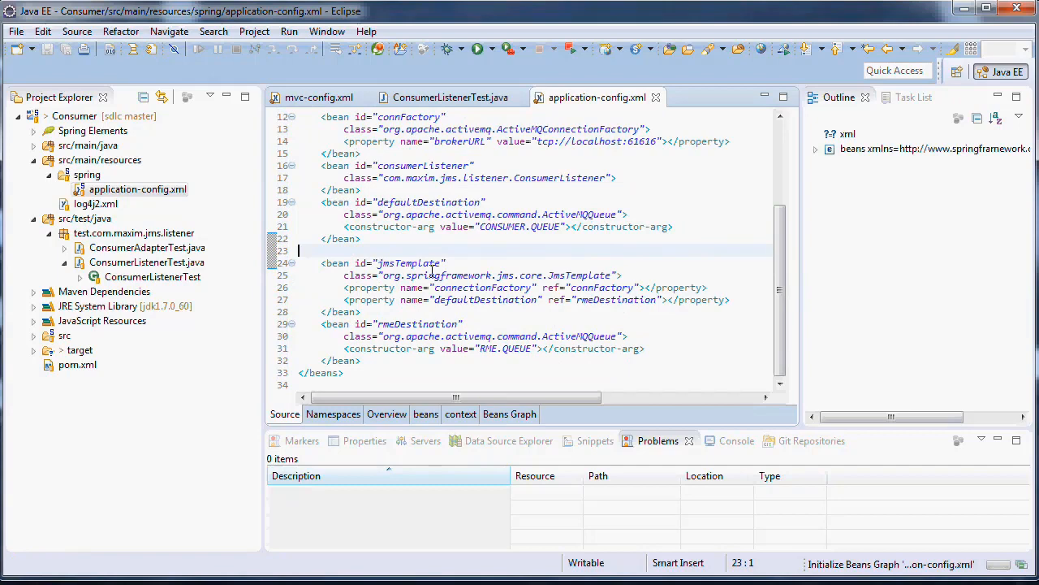
pyautogui.scroll(3)
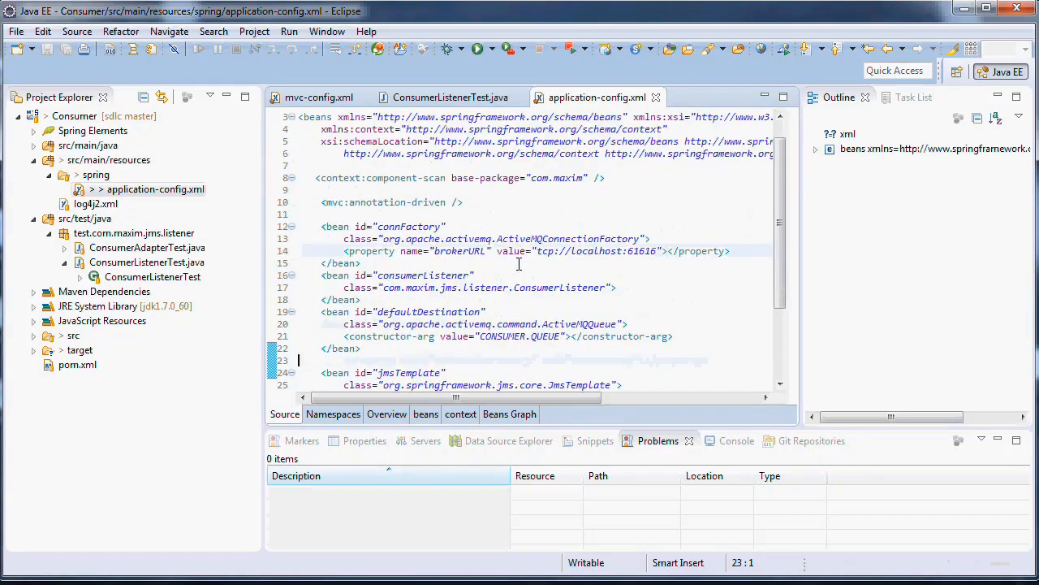
pyautogui.moveTo(657, 98)
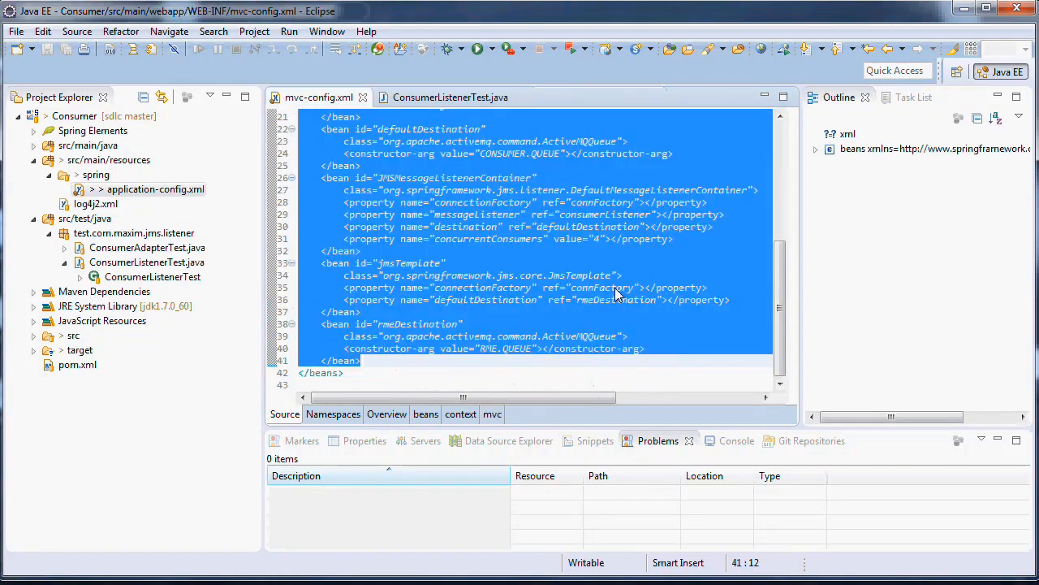
pyautogui.moveTo(452, 97)
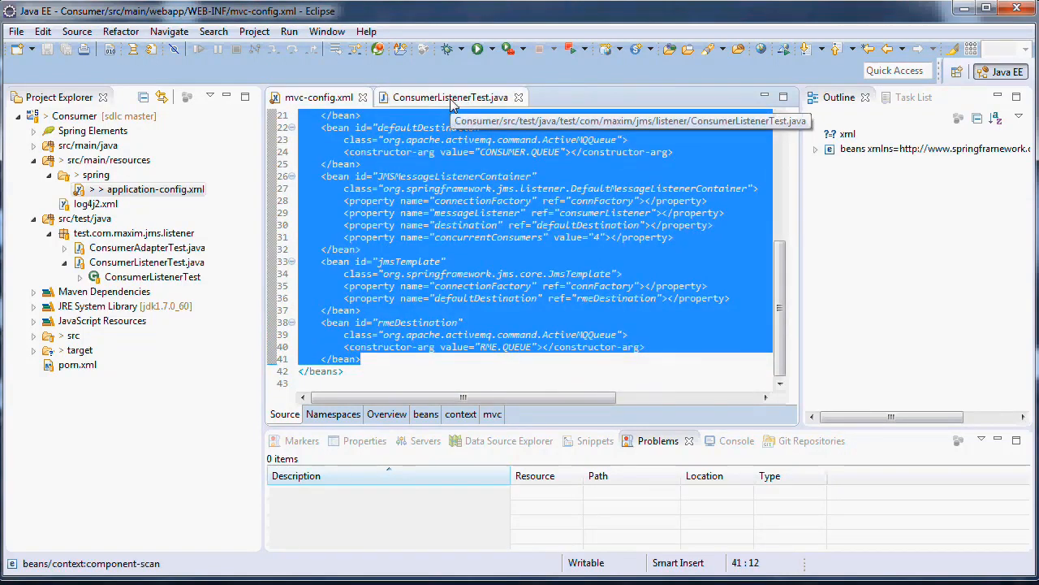
# - Switch the editor to ConsumerListenerTest.java
pyautogui.click(449, 98)
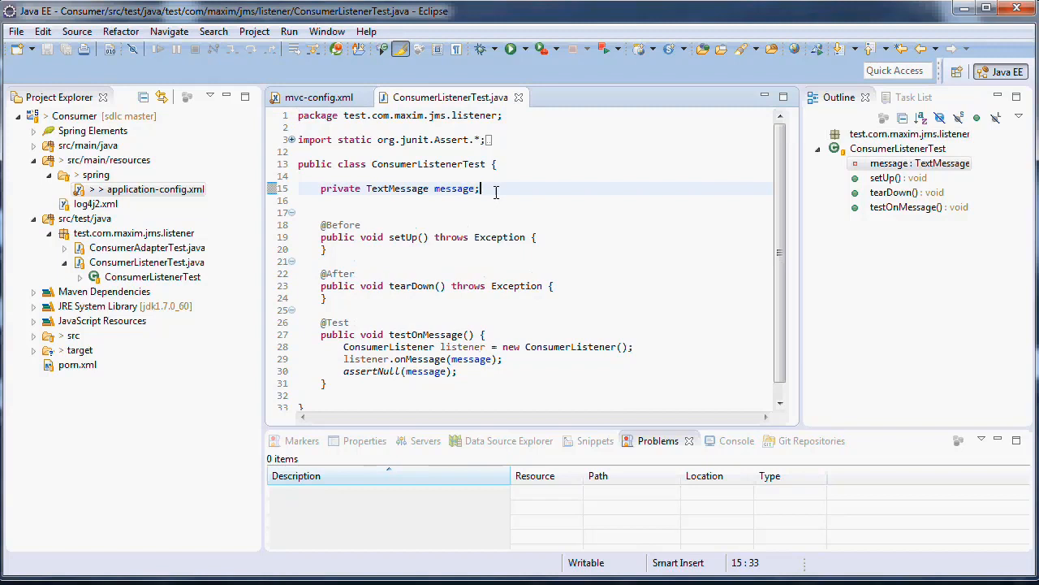
# - Declare a private ApplicationContext context field below the message field
pyautogui.write('priva')
pyautogui.write('te ')
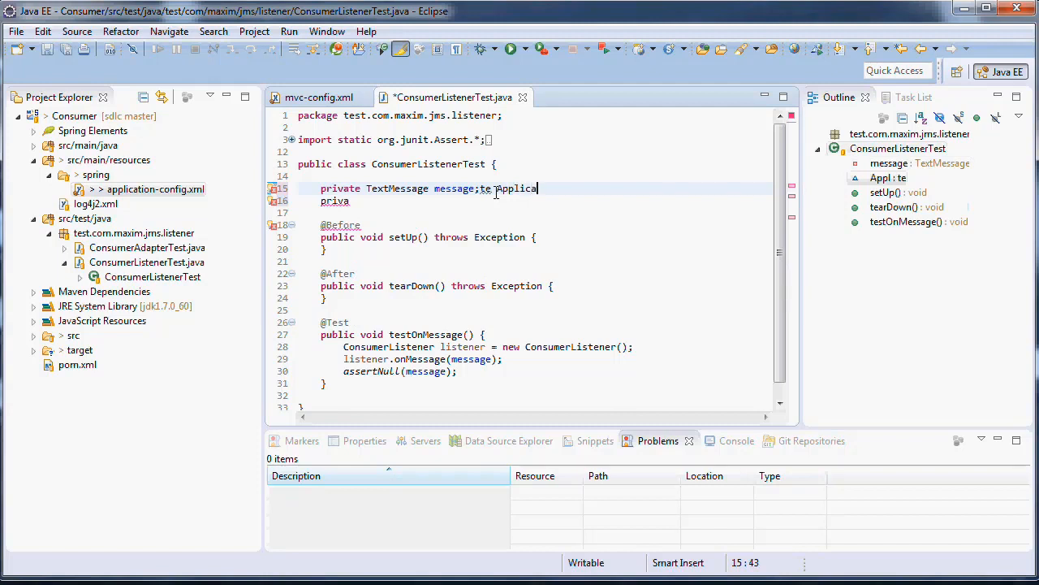
pyautogui.write('ApplicationC')
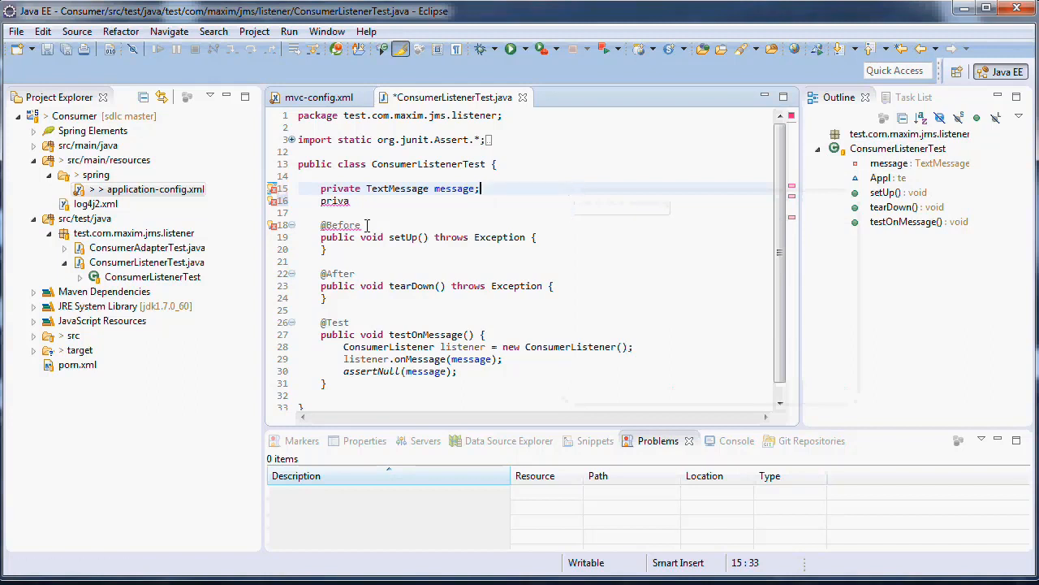
pyautogui.click(349, 201)
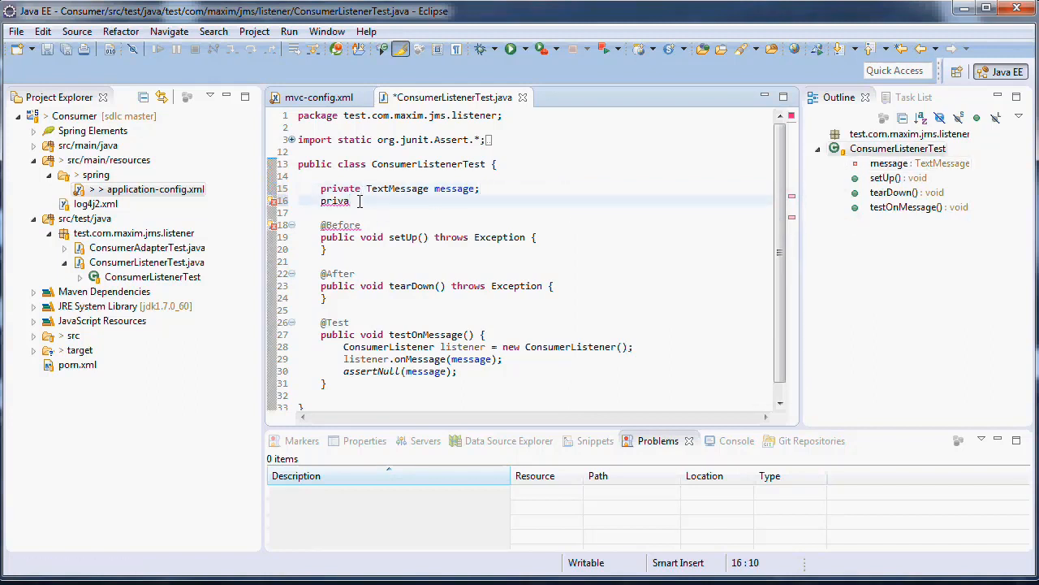
pyautogui.write('ApplicationContext context;')
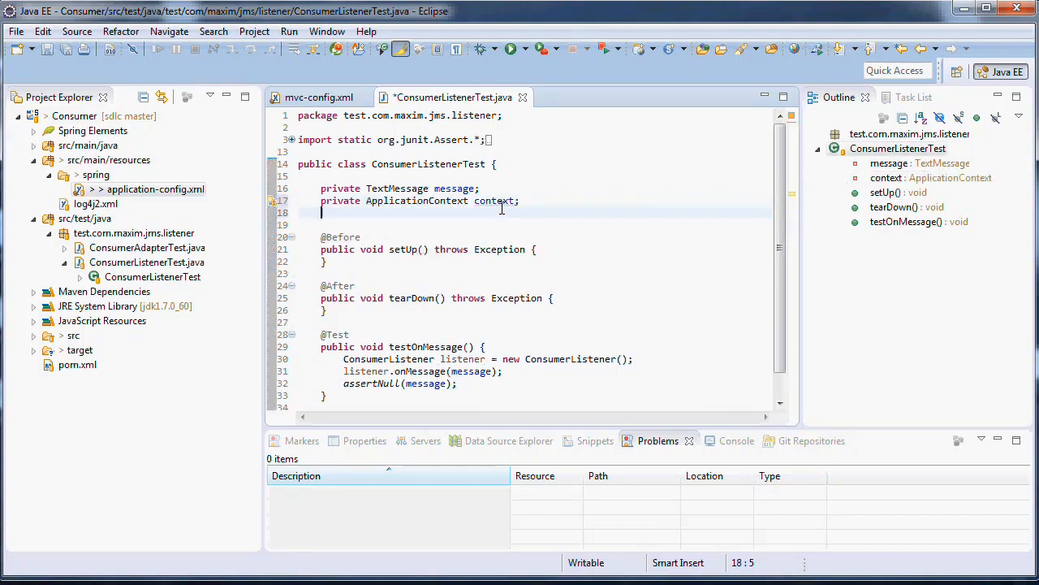
# - Declare a private ConsumerListener listener field and save the test class
pyautogui.write('private C')
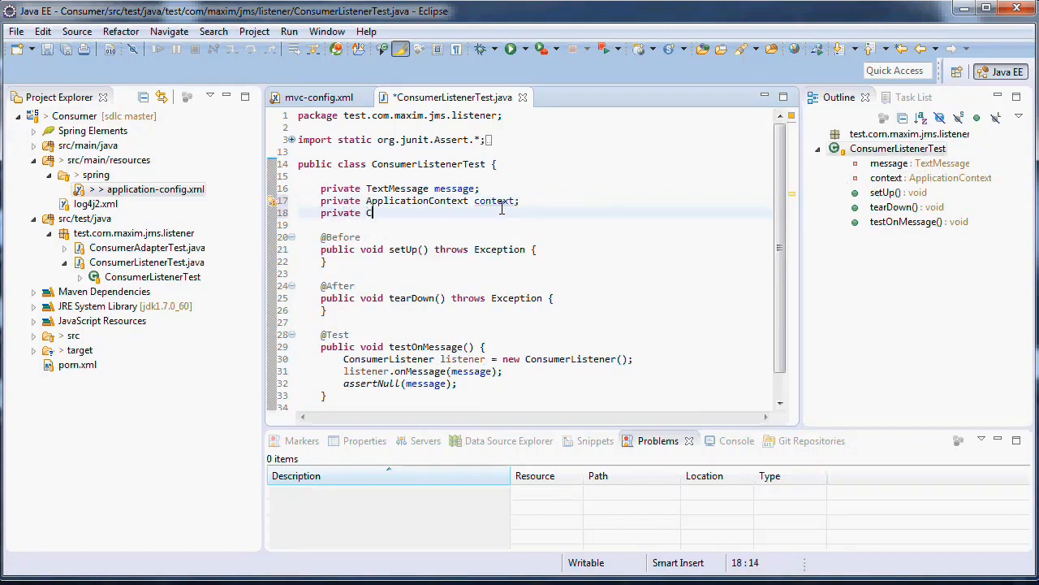
pyautogui.write('onsumerL')
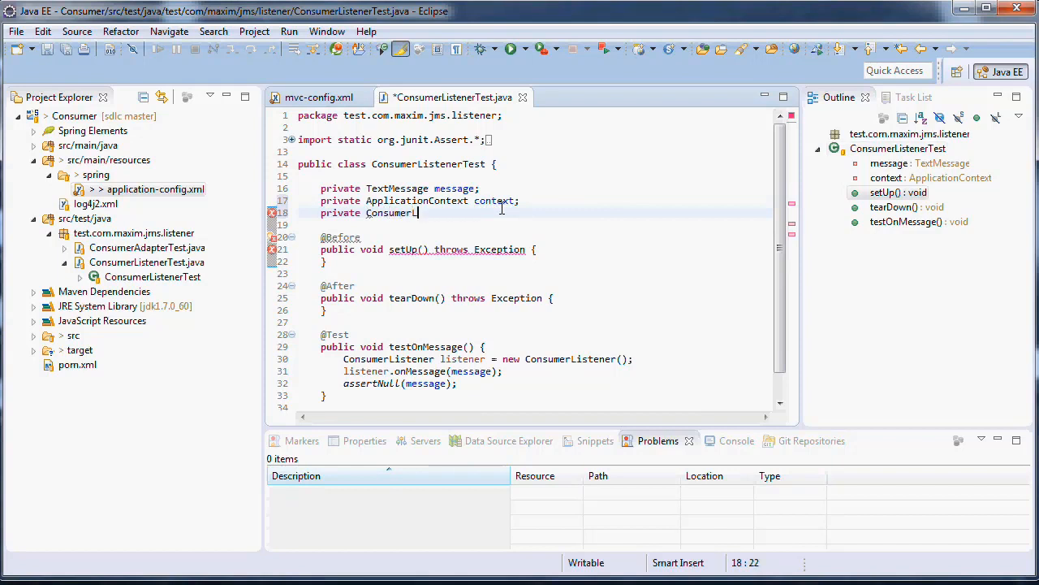
pyautogui.write('ist')
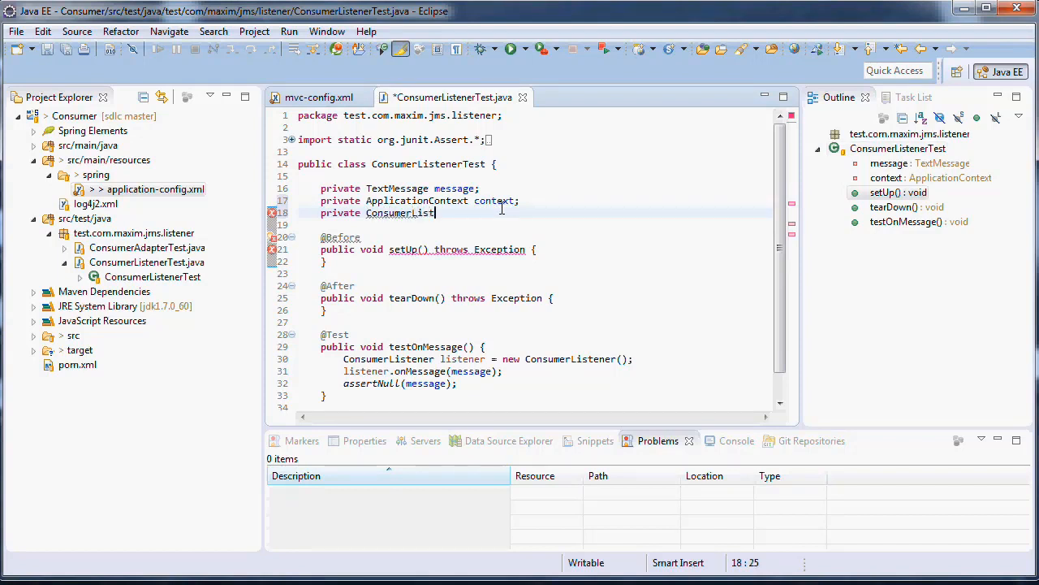
pyautogui.write('ener l')
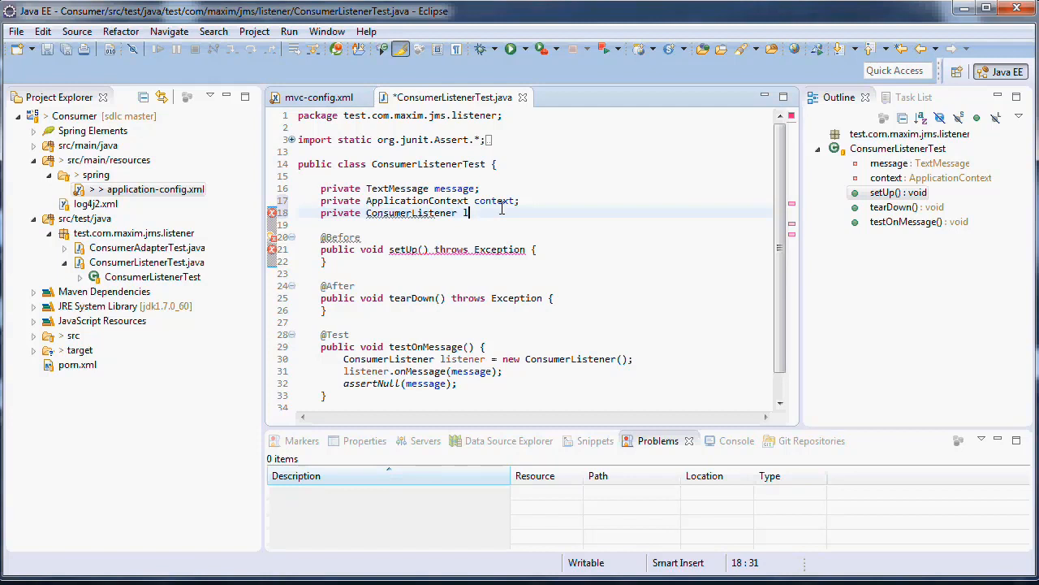
pyautogui.write('istener;')
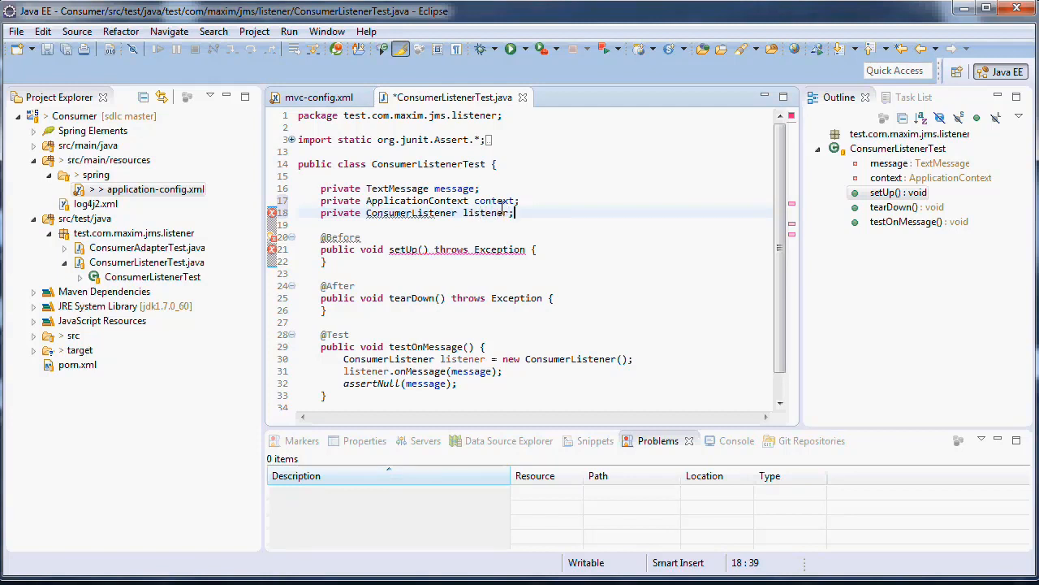
pyautogui.press('Return')
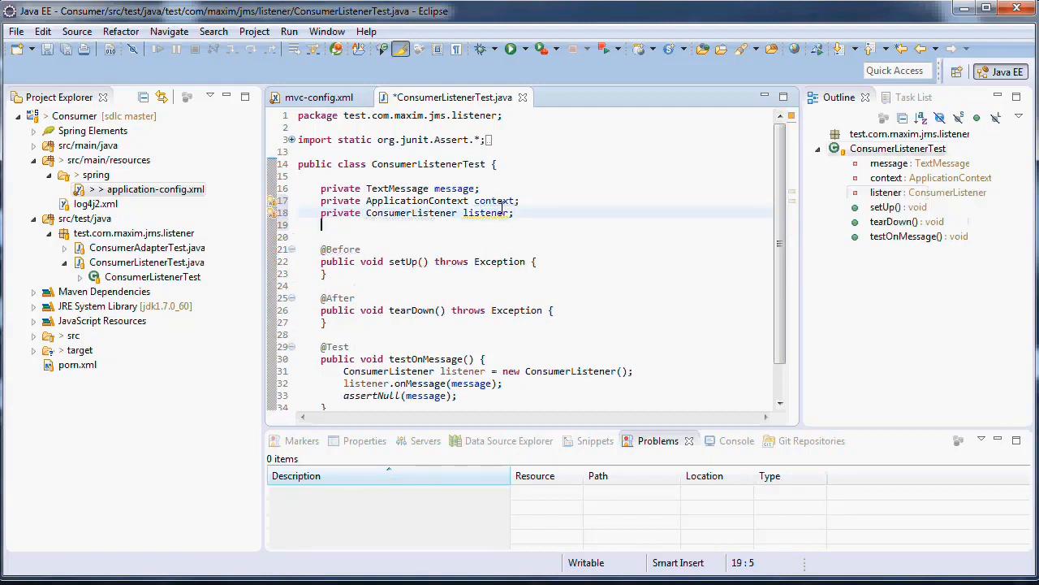
pyautogui.press('Ctrl+S')
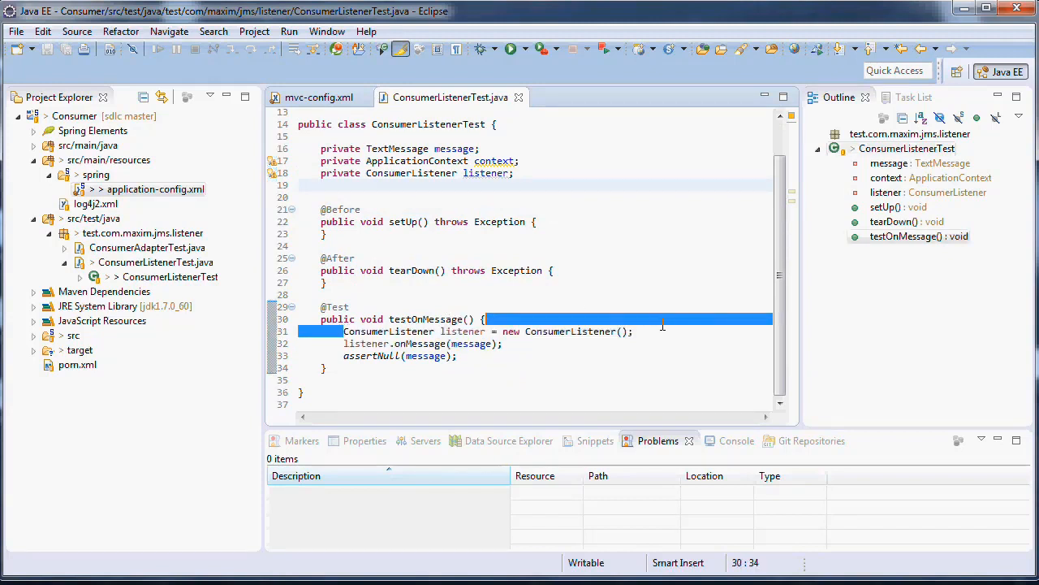
# - Delete the local 'ConsumerListener listener = new ConsumerListener();' line, save, and start a line in setUp
pyautogui.press('Delete')
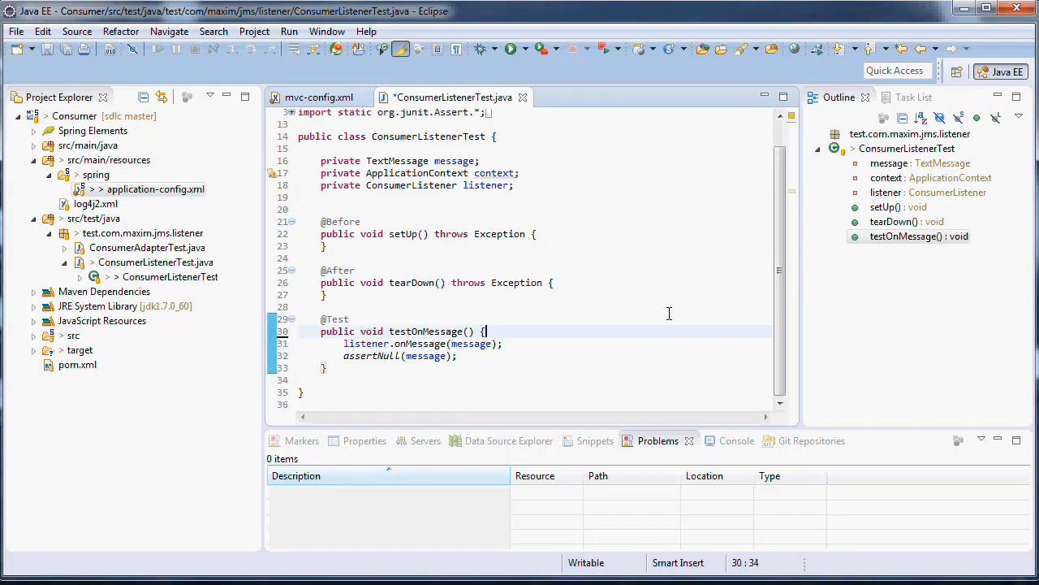
pyautogui.press('ctrl+s')
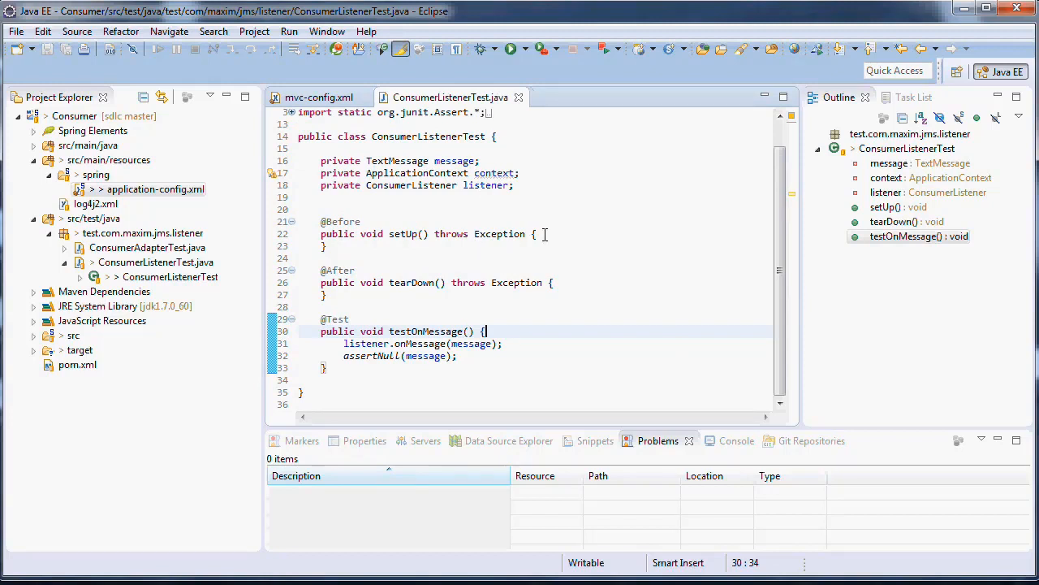
pyautogui.moveTo(549, 253)
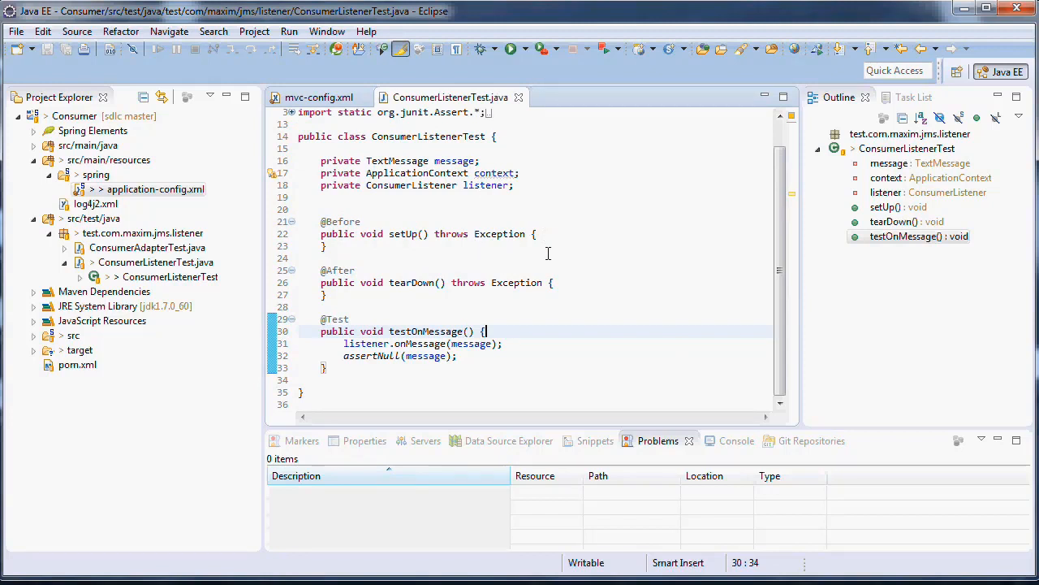
pyautogui.click(537, 234)
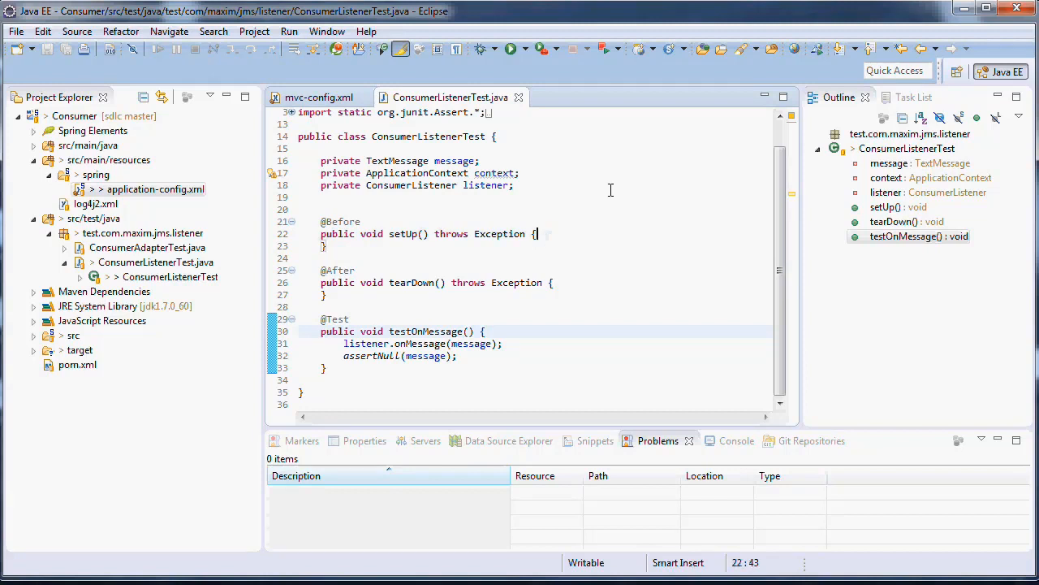
pyautogui.press('Return')
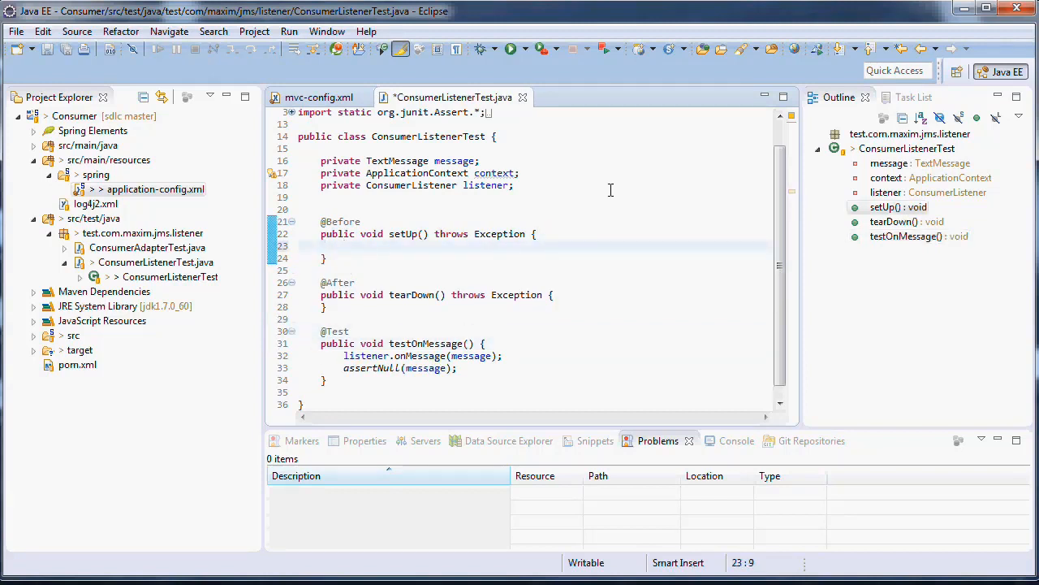
# - In setUp assign context = new ClassPathXmlApplicationContext(); via content assist
pyautogui.write('context =')
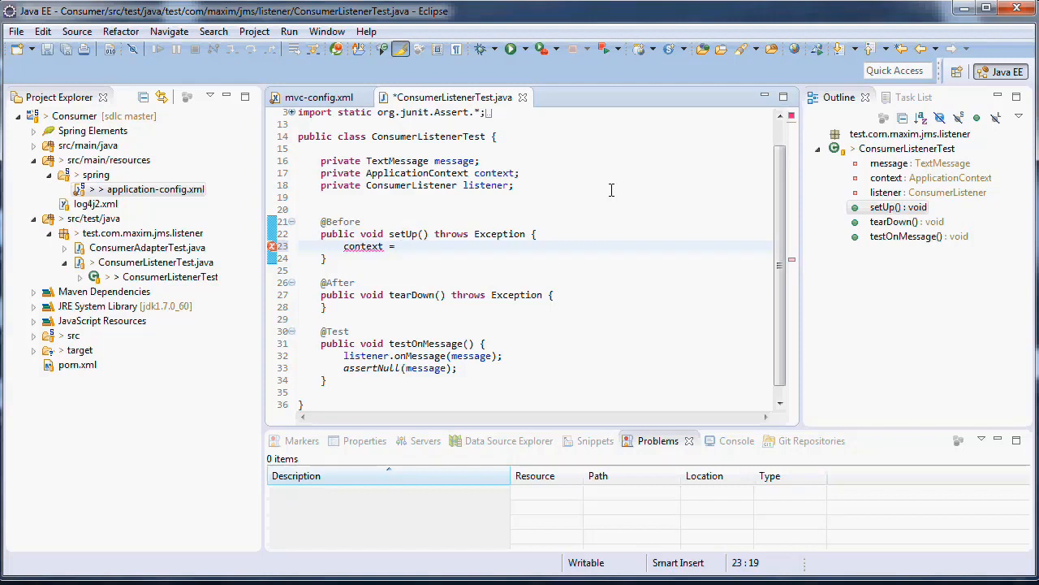
pyautogui.write('new')
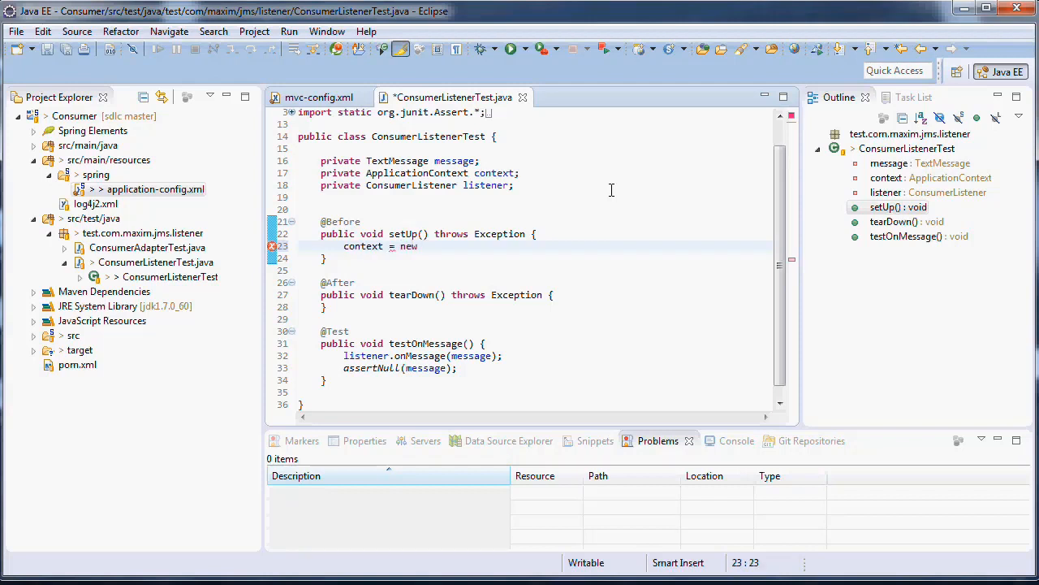
pyautogui.write('XMLC1')
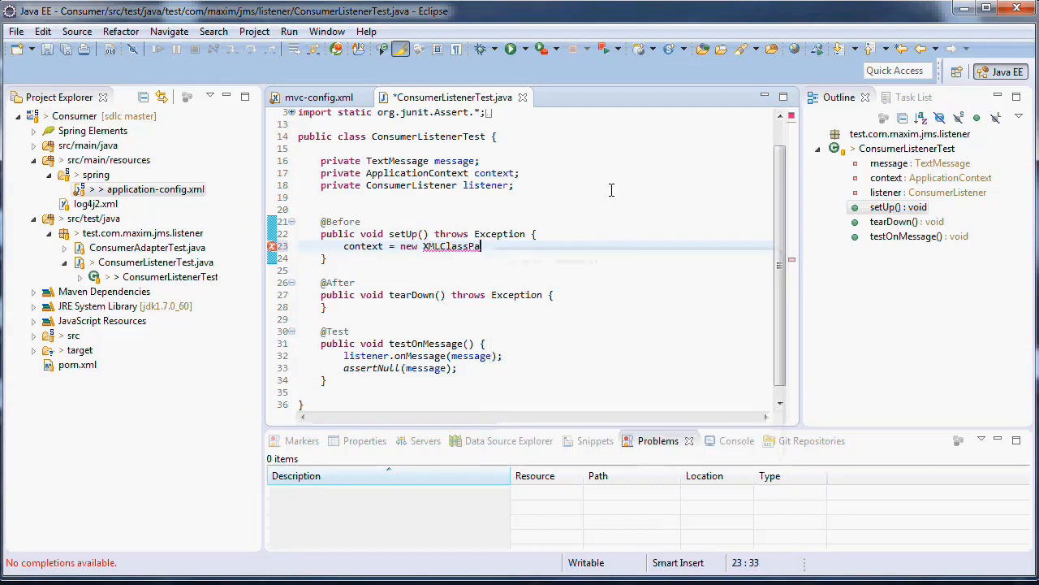
pyautogui.press('BackSpace')
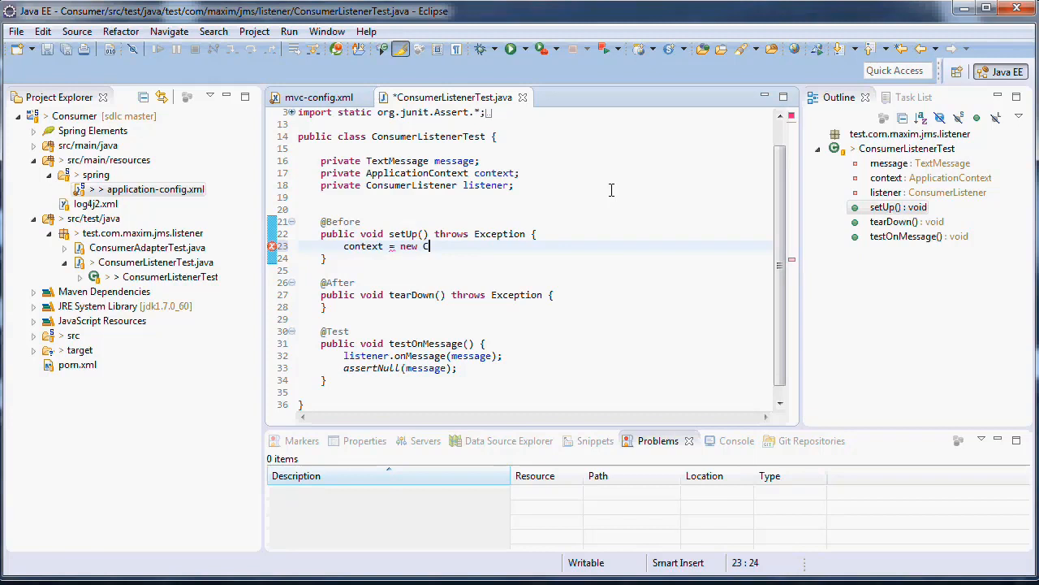
pyautogui.write('ClassP')
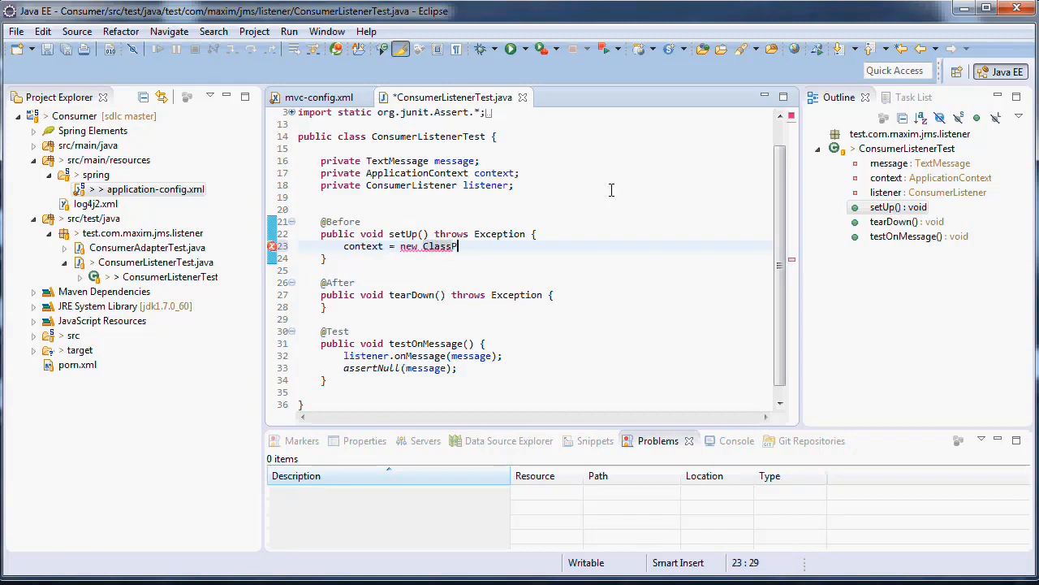
pyautogui.write('athX')
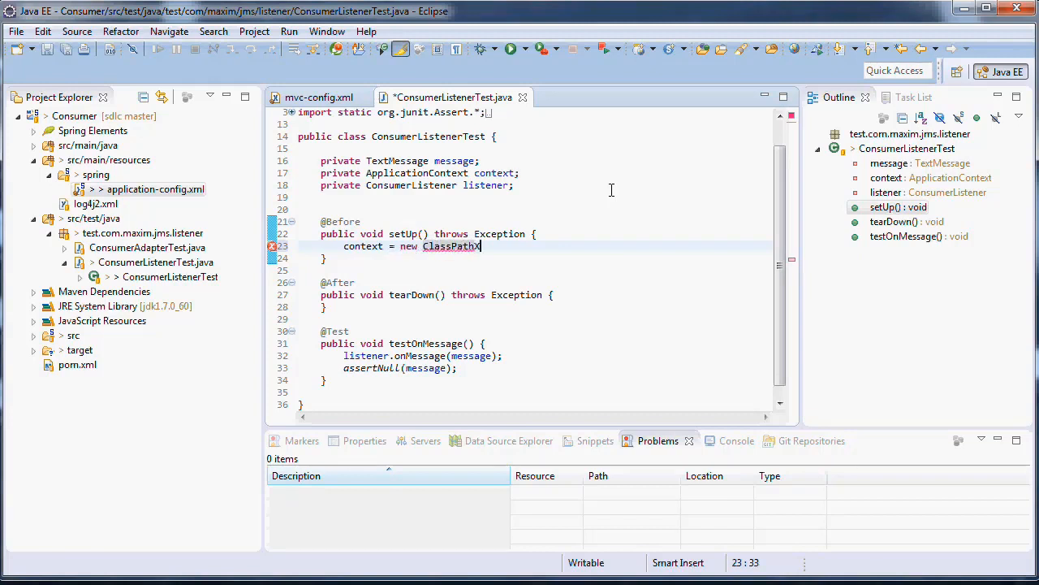
pyautogui.write('MLApp')
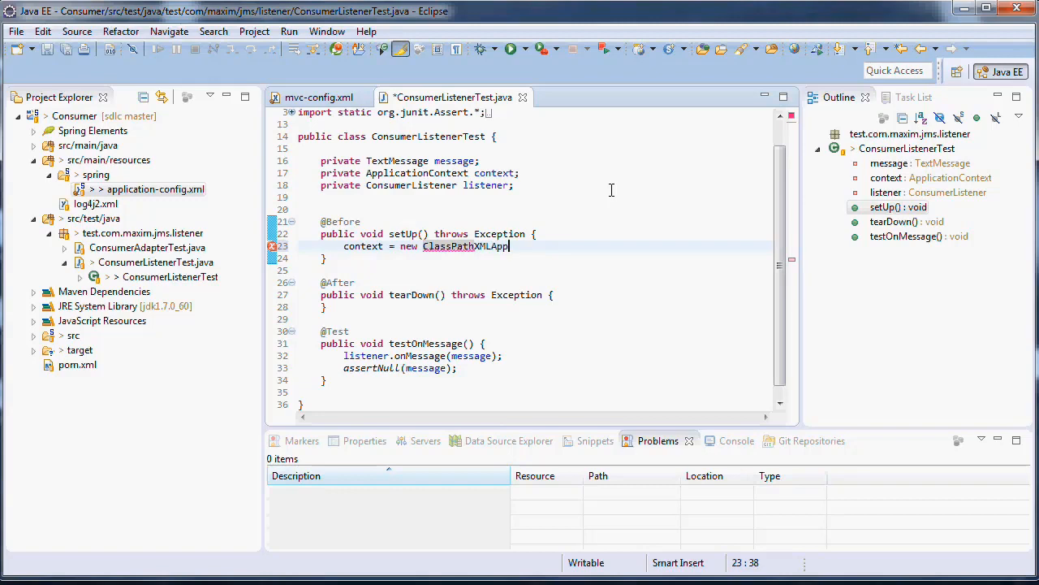
pyautogui.write('ClassPathXmlApplicationContext()')
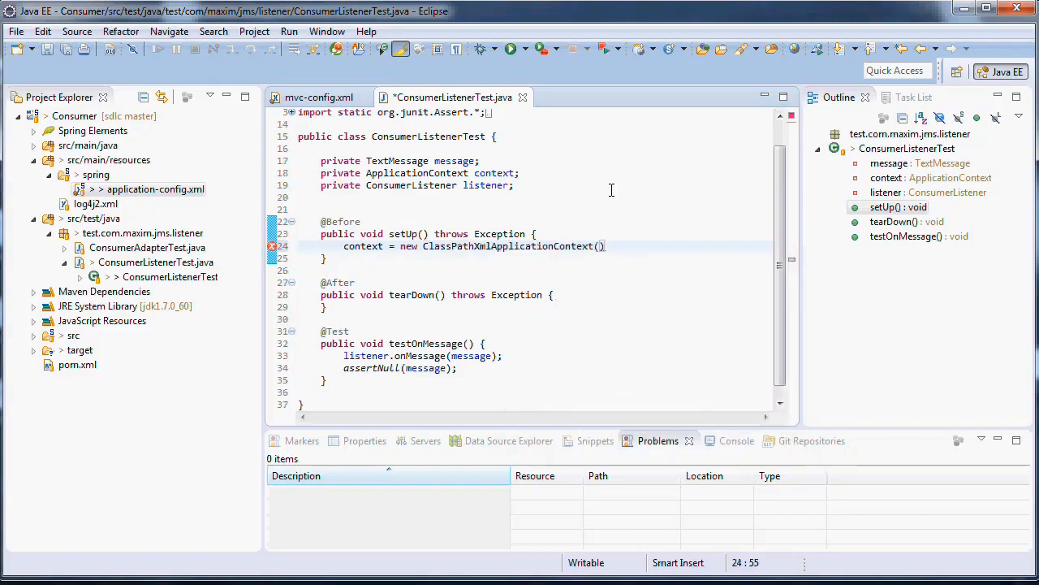
pyautogui.write(';')
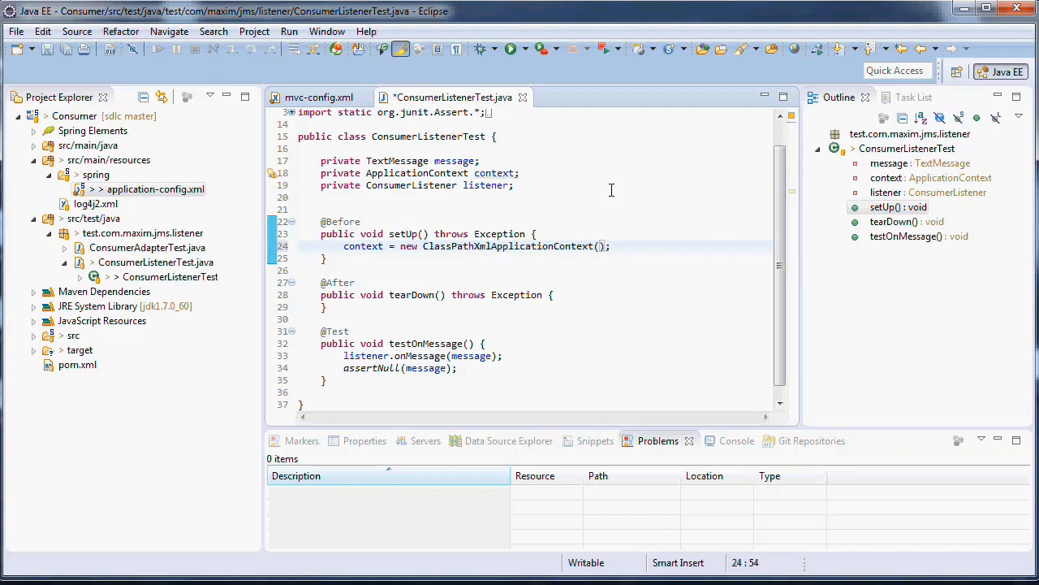
# - Pass "/spring/application-config.xml" as the ClassPathXmlApplicationContext constructor argument
pyautogui.write('""')
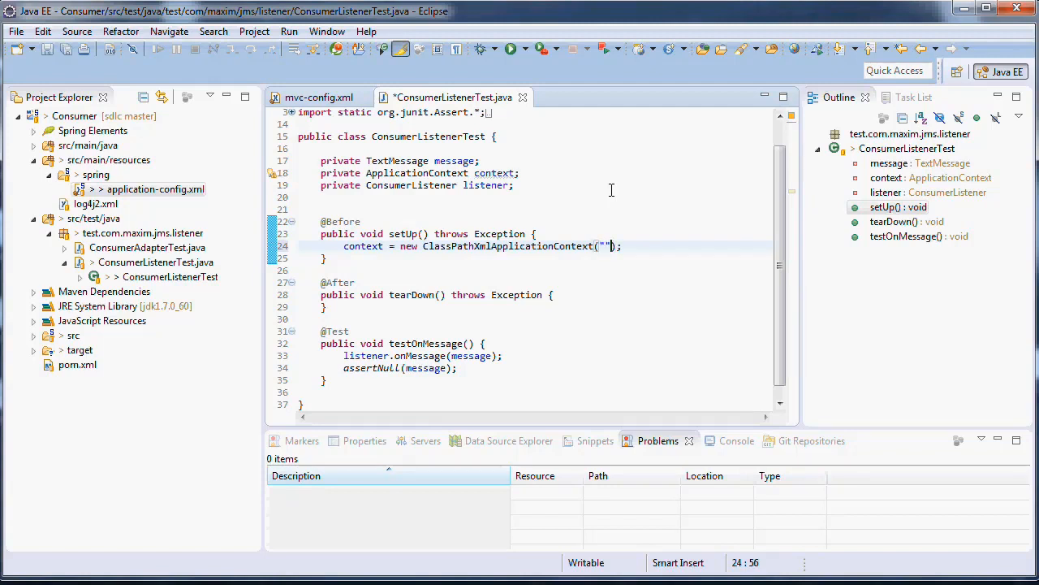
pyautogui.write('/sp')
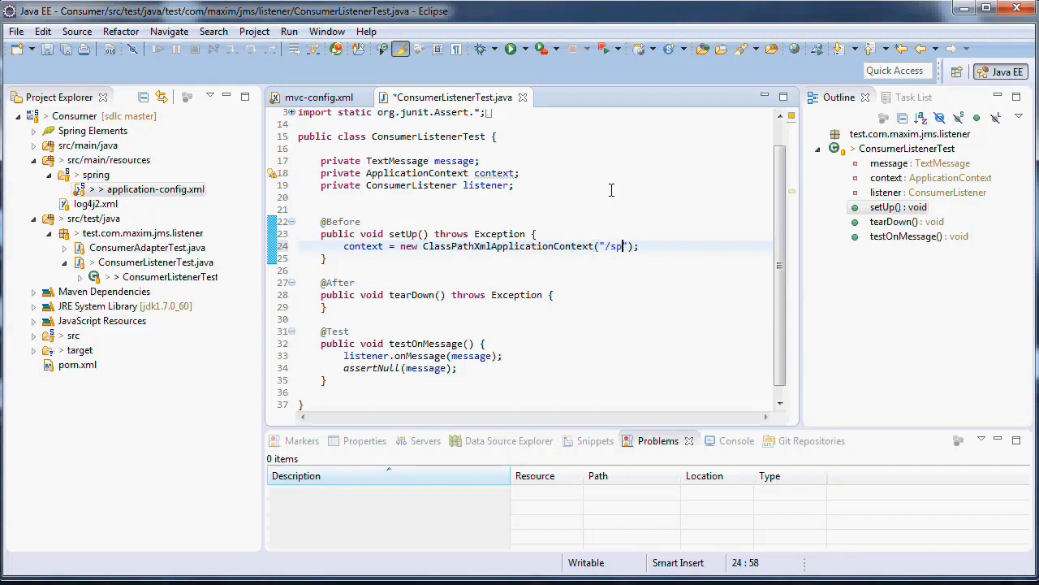
pyautogui.write('ring/appl')
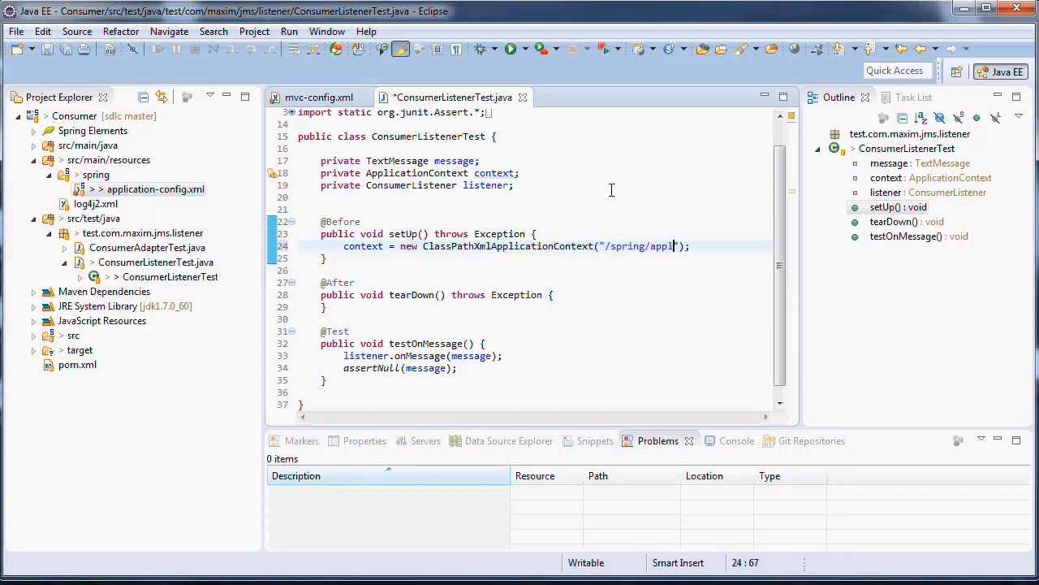
pyautogui.write('ication-config.x')
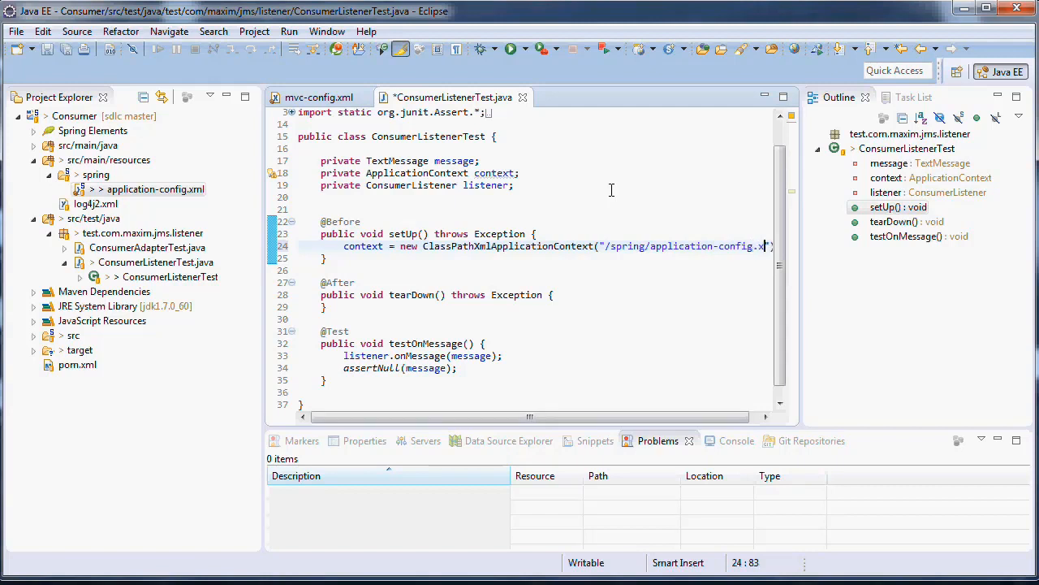
pyautogui.write('ml')
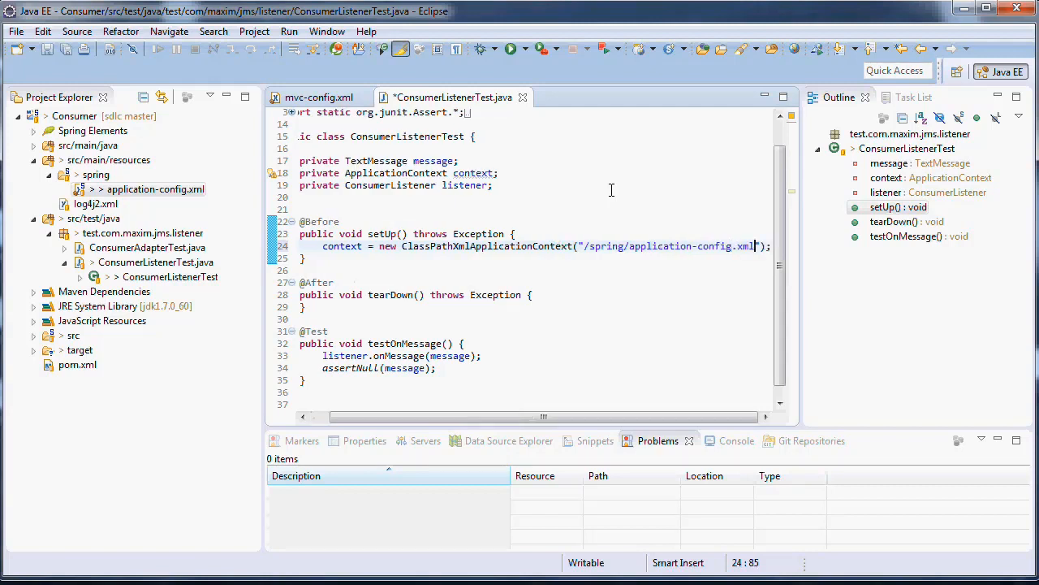
# - Add listener = (ConsumerListener) context.getBean("consumerListener"); in setUp and save
pyautogui.press('ctrl+s')
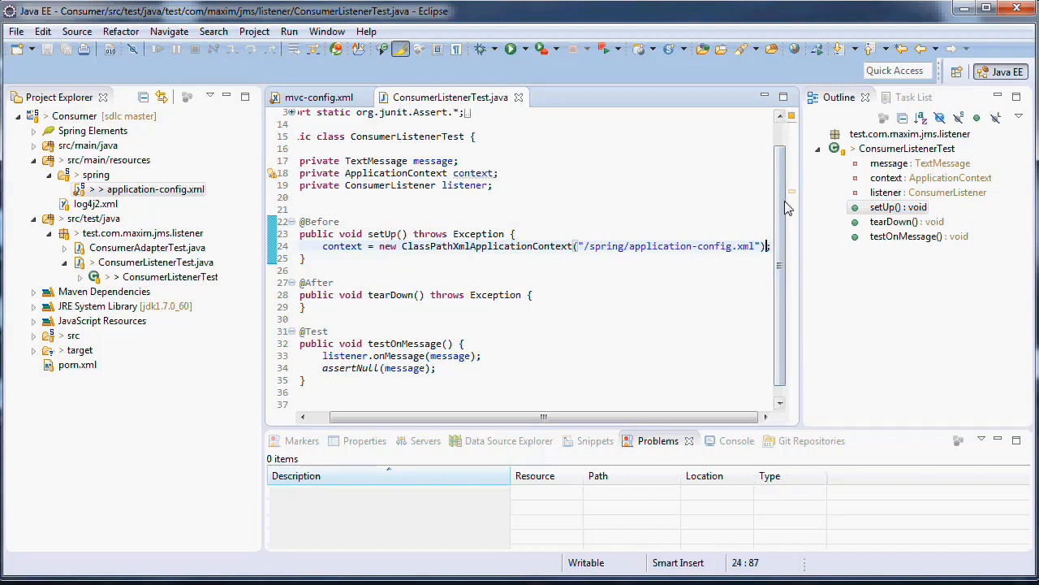
pyautogui.press('Return')
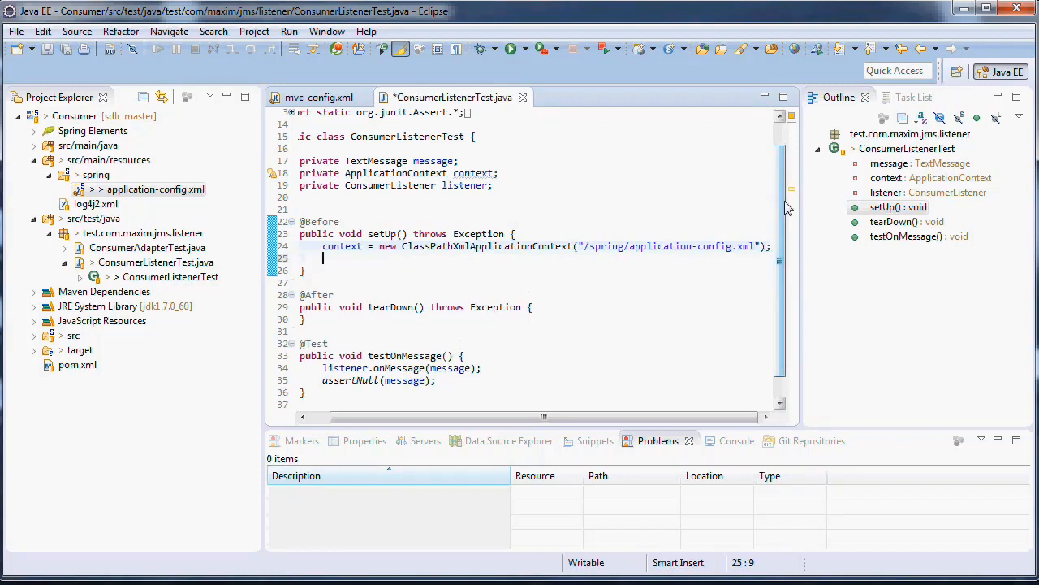
pyautogui.write('context.')
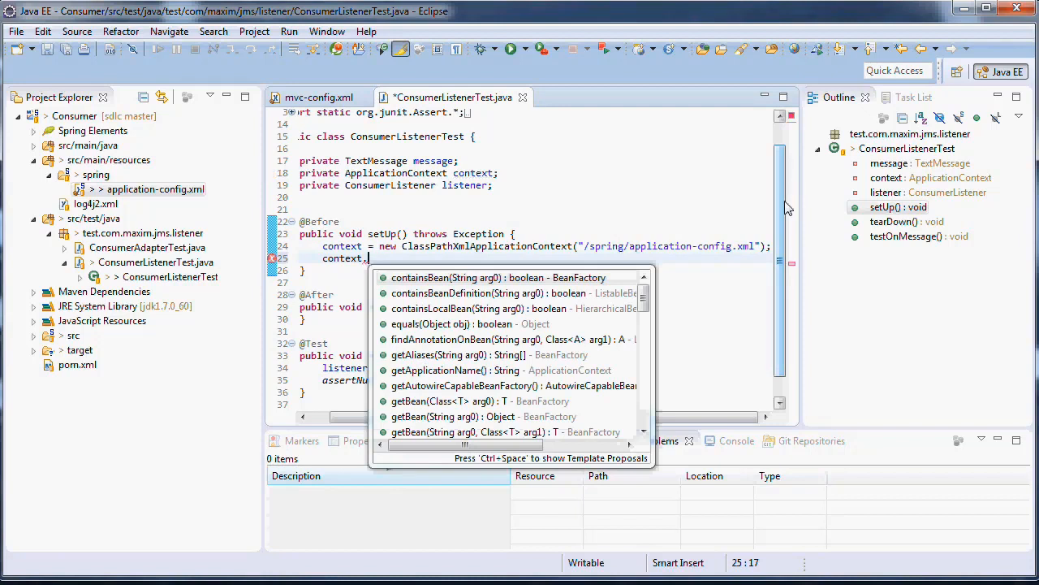
pyautogui.moveTo(512, 414)
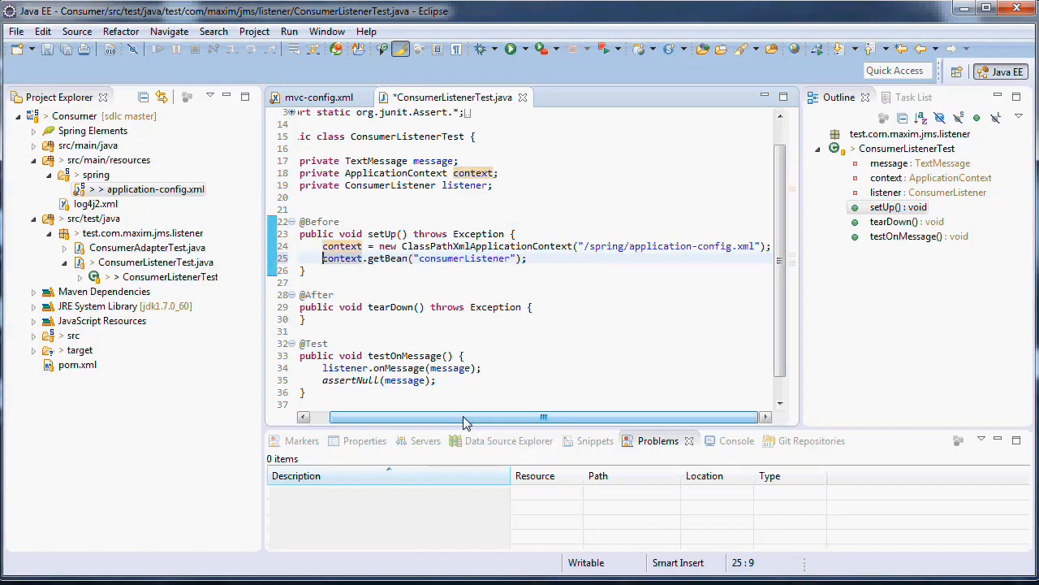
pyautogui.write('listener =')
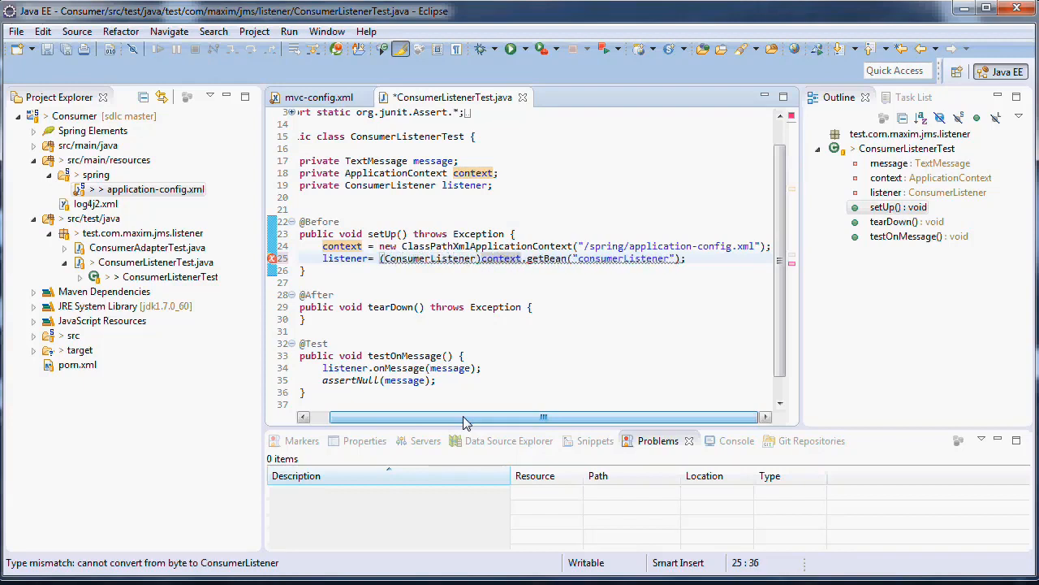
pyautogui.press('ctrl+s')
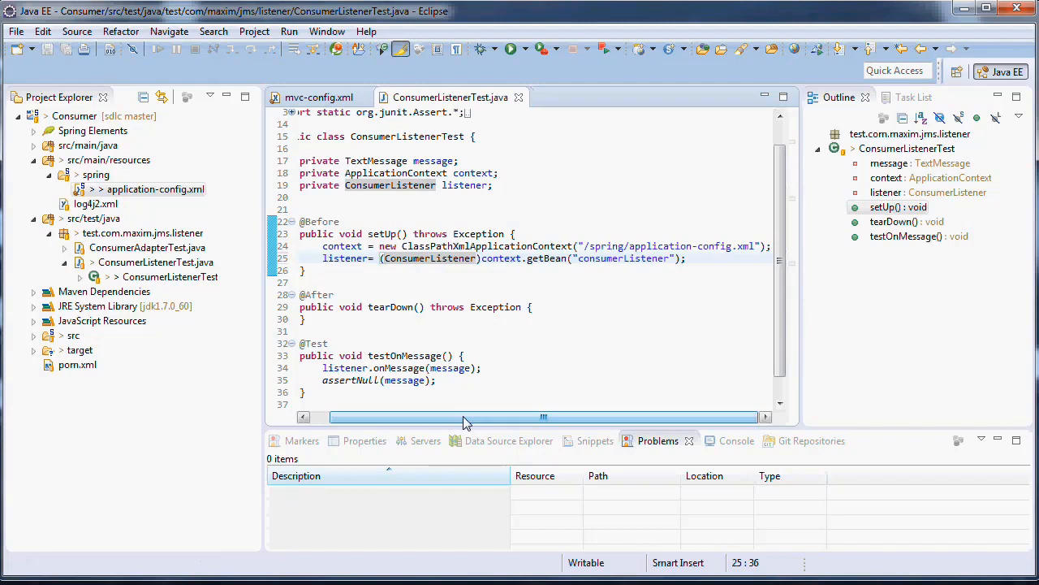
pyautogui.moveTo(510, 440)
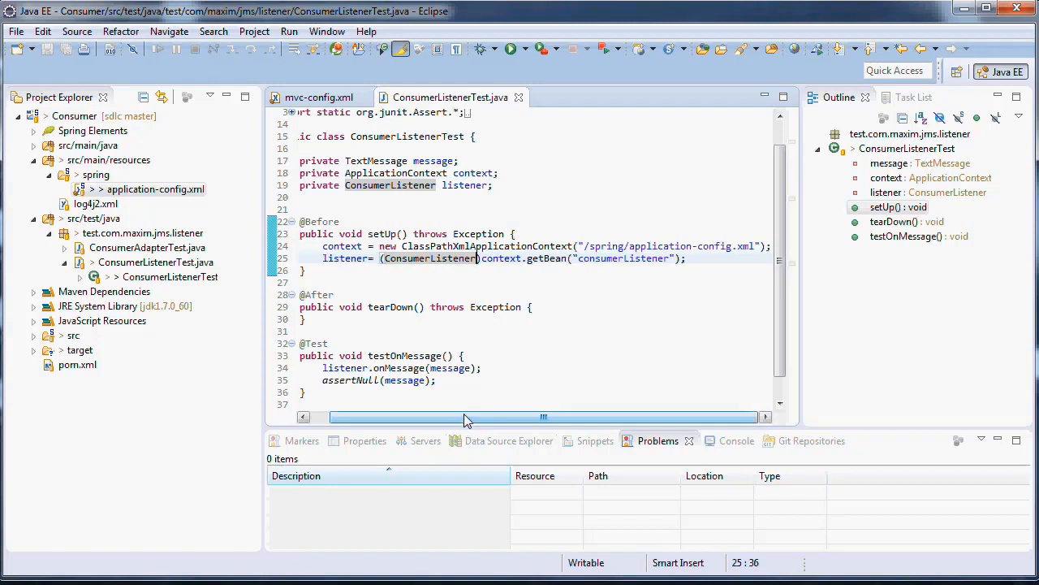
pyautogui.moveTo(467, 416); pyautogui.dragTo(398, 416)
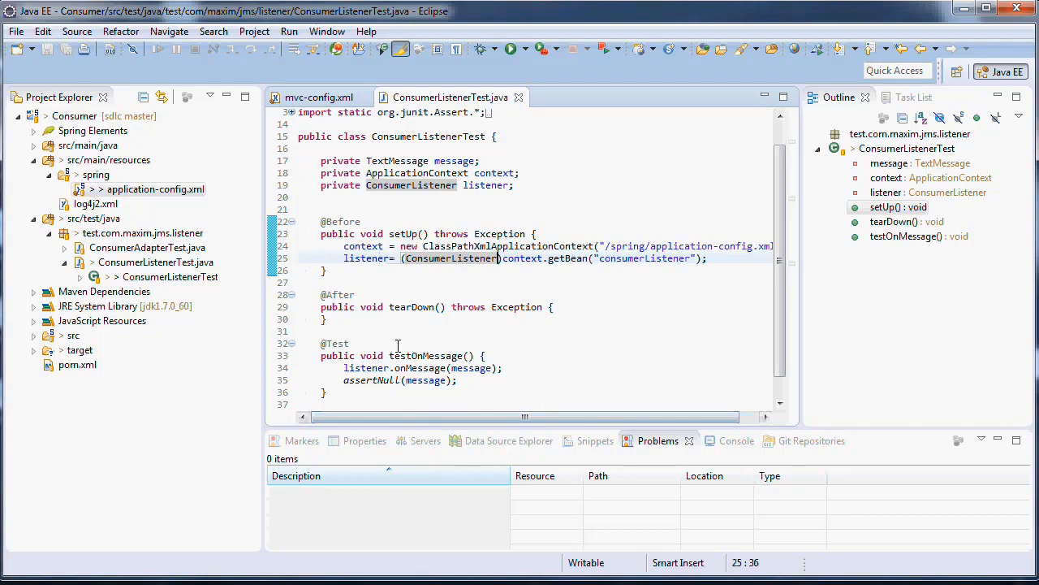
pyautogui.moveTo(560, 328)
pyautogui.write('((')
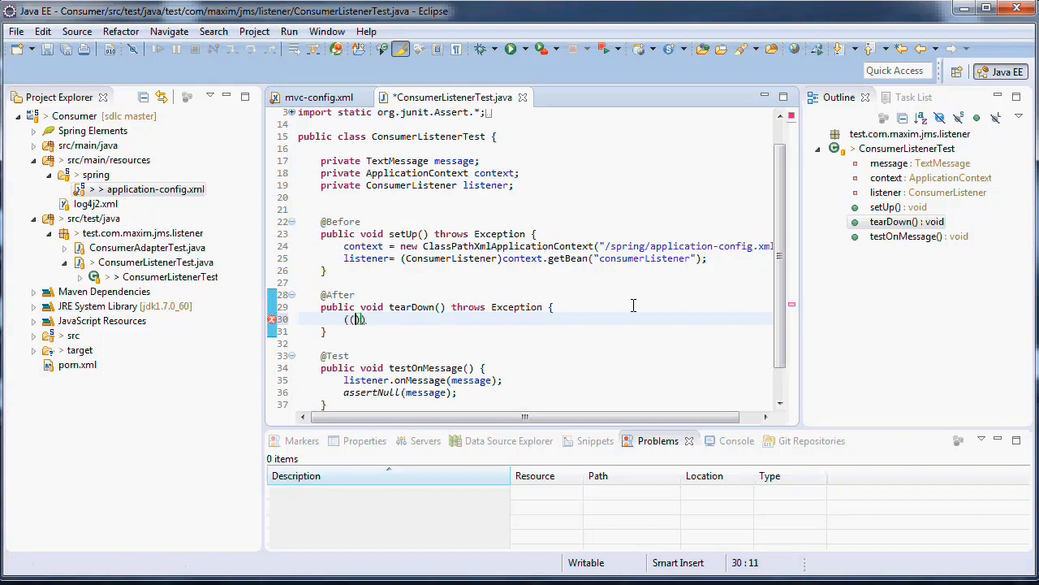
# - Make tearDown call ((ConfigurableApplicationContext)context).close(); and save the test class
pyautogui.write('Con')
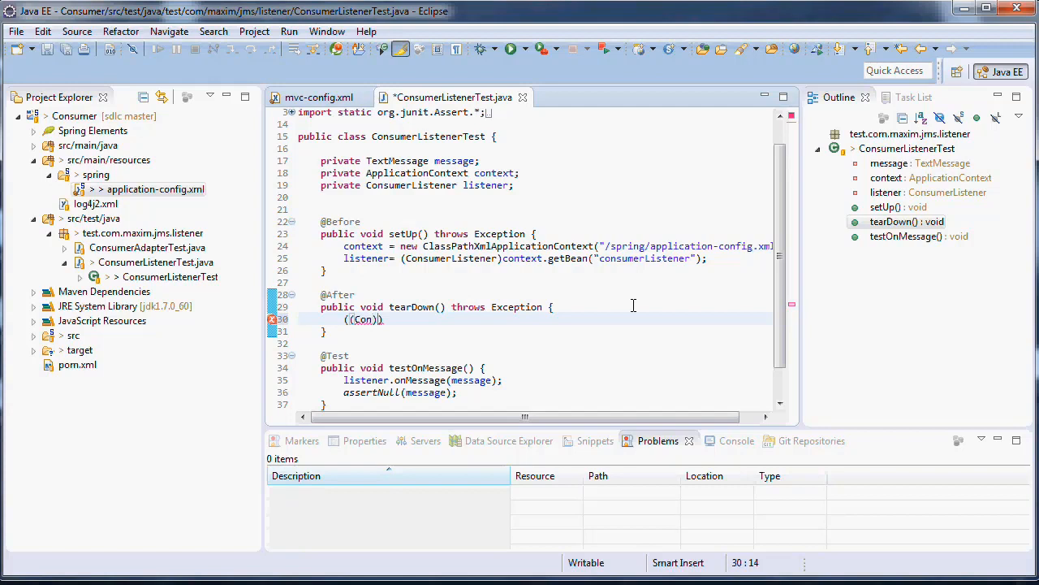
pyautogui.write('fi')
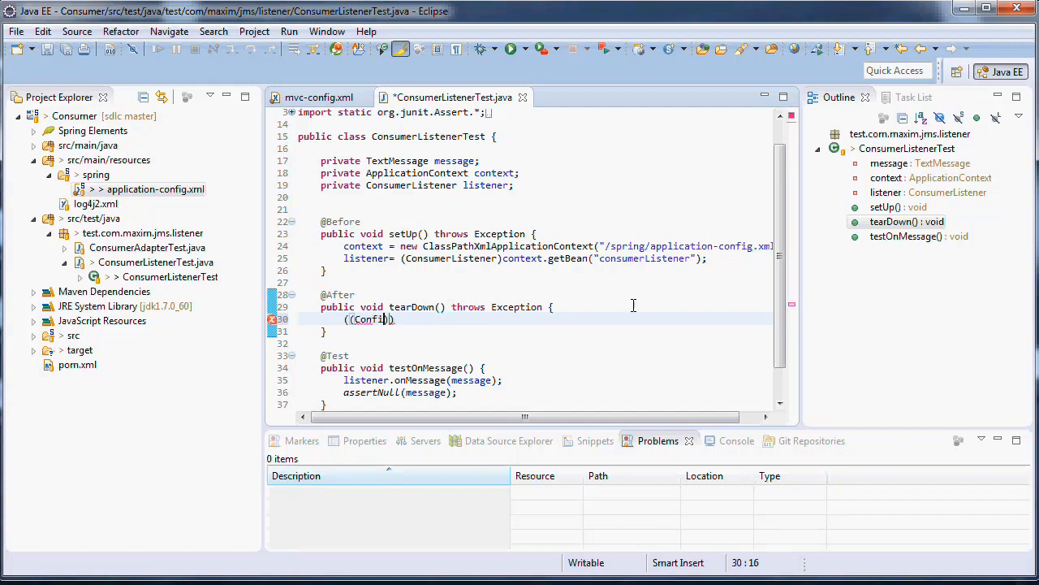
pyautogui.write('guar')
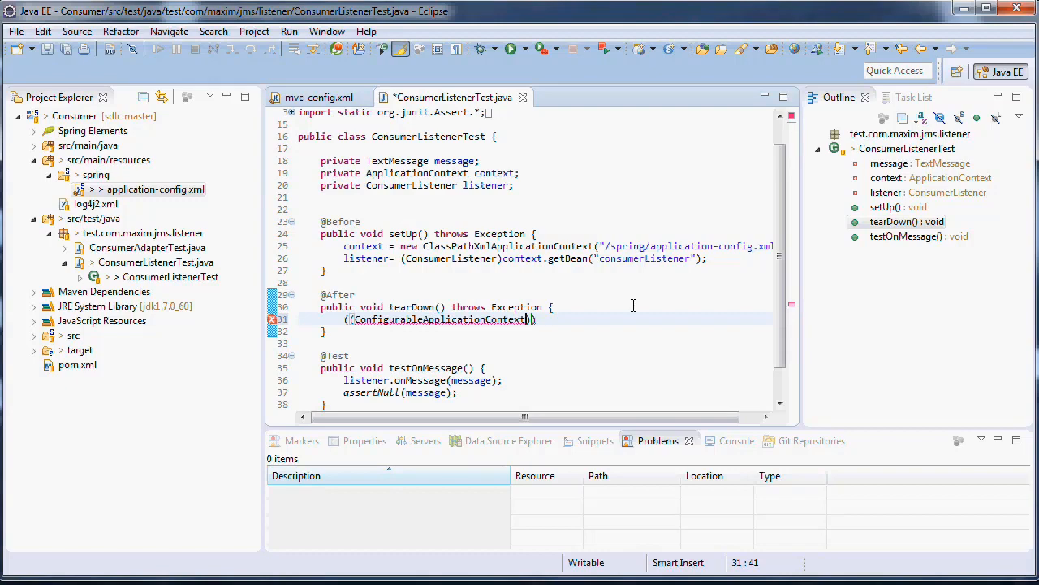
pyautogui.write('context')
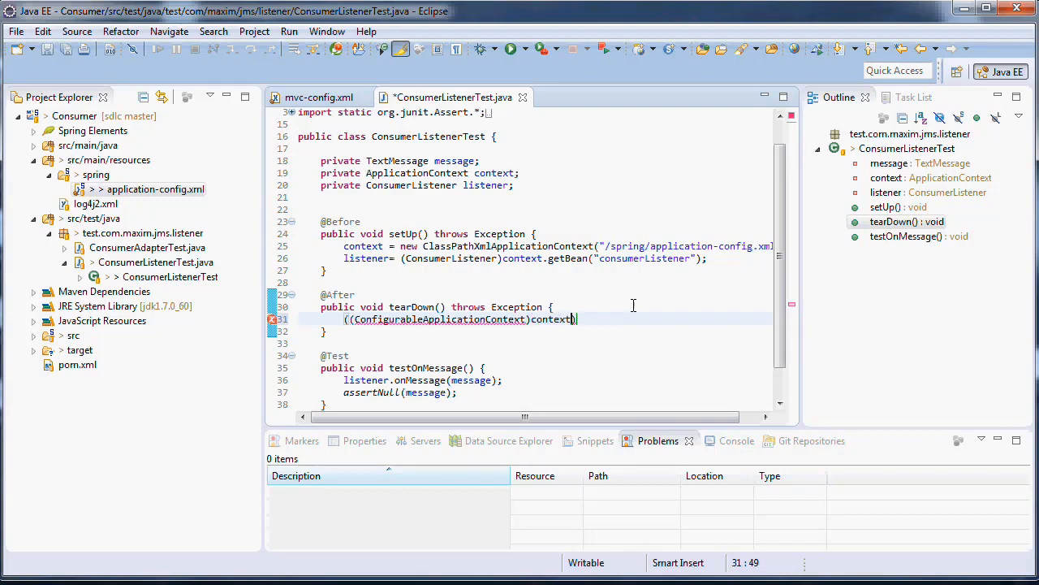
pyautogui.write('.close();')
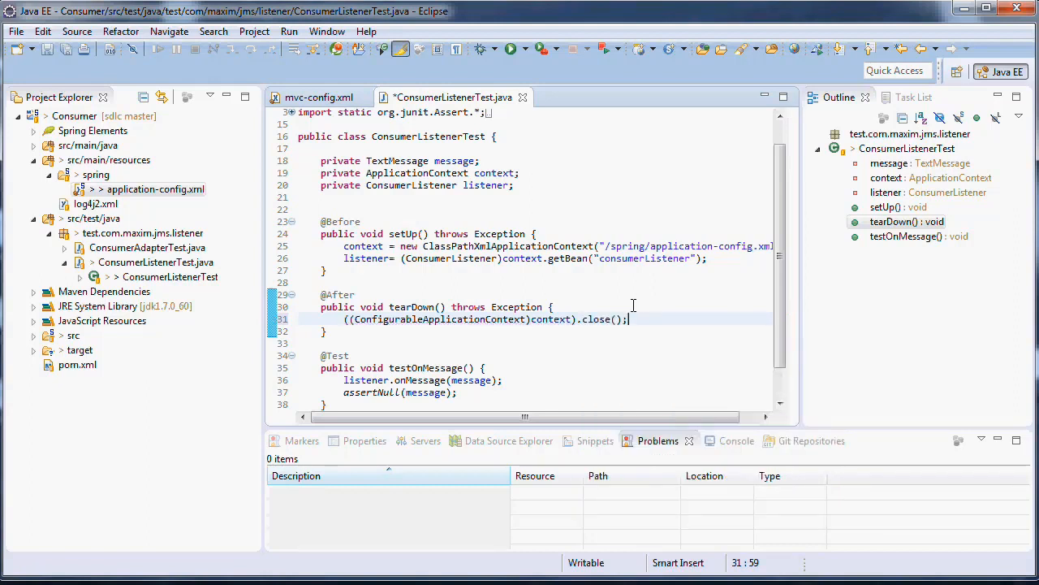
pyautogui.press('ctrl+s')
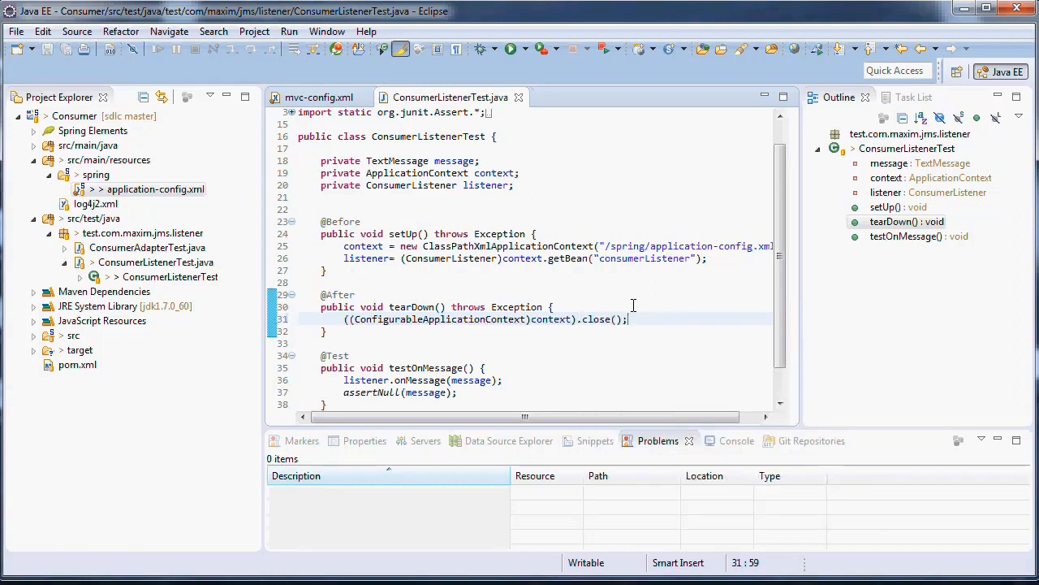
pyautogui.moveTo(713, 325)
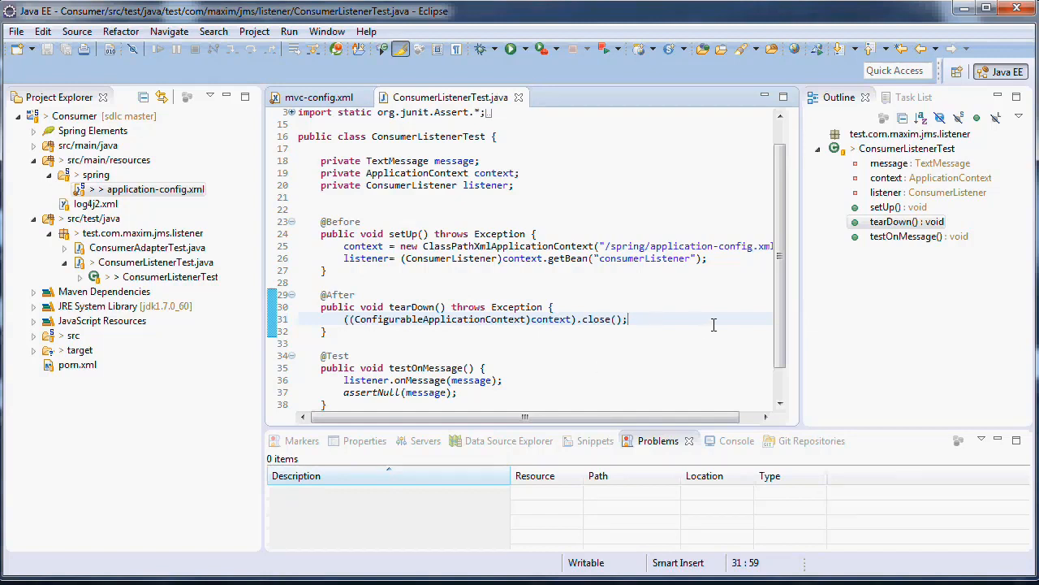
pyautogui.scroll(-3)
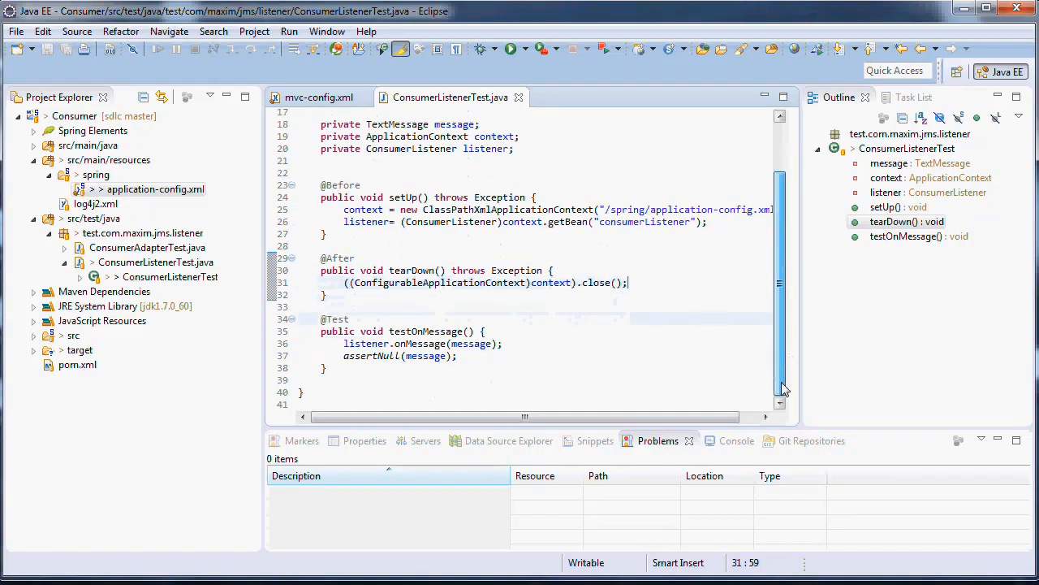